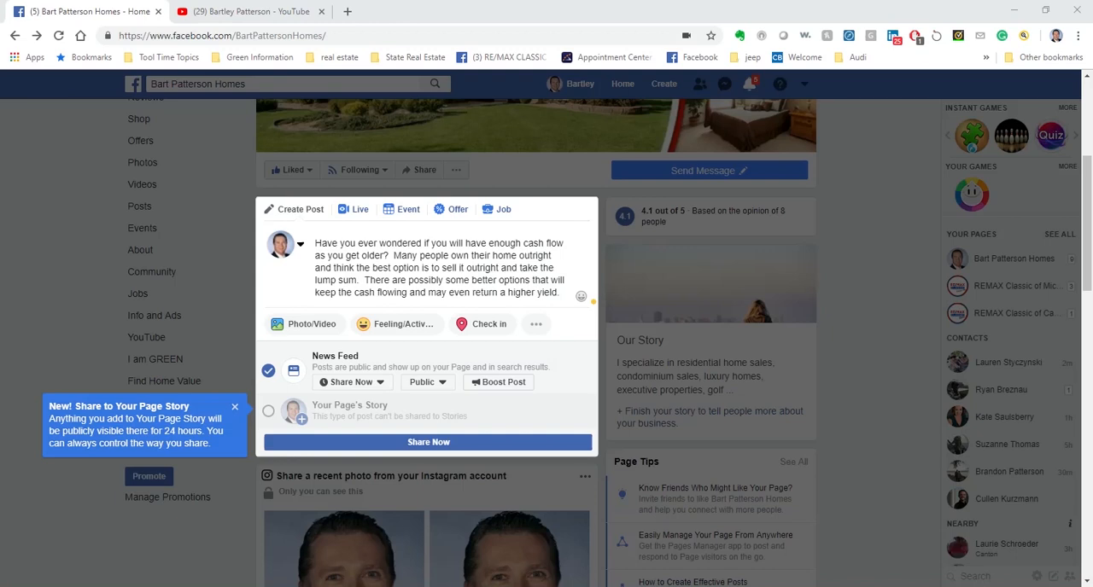
mouse_move(1017, 225)
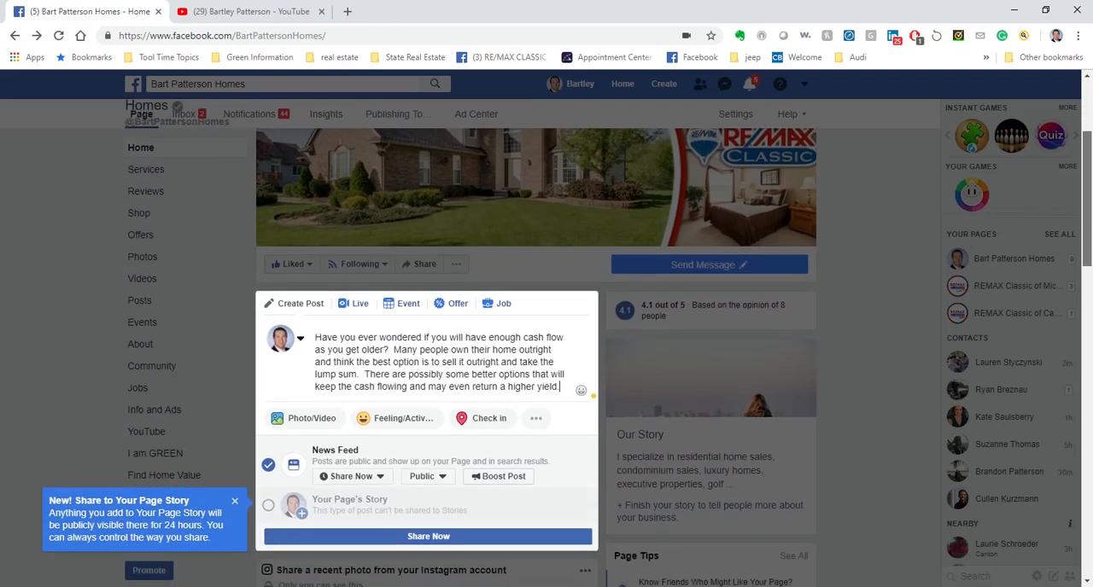
Finish the draft's last sentence with 'down the road' so it ends 'a higher yield down the road.'
scroll(down, 3)
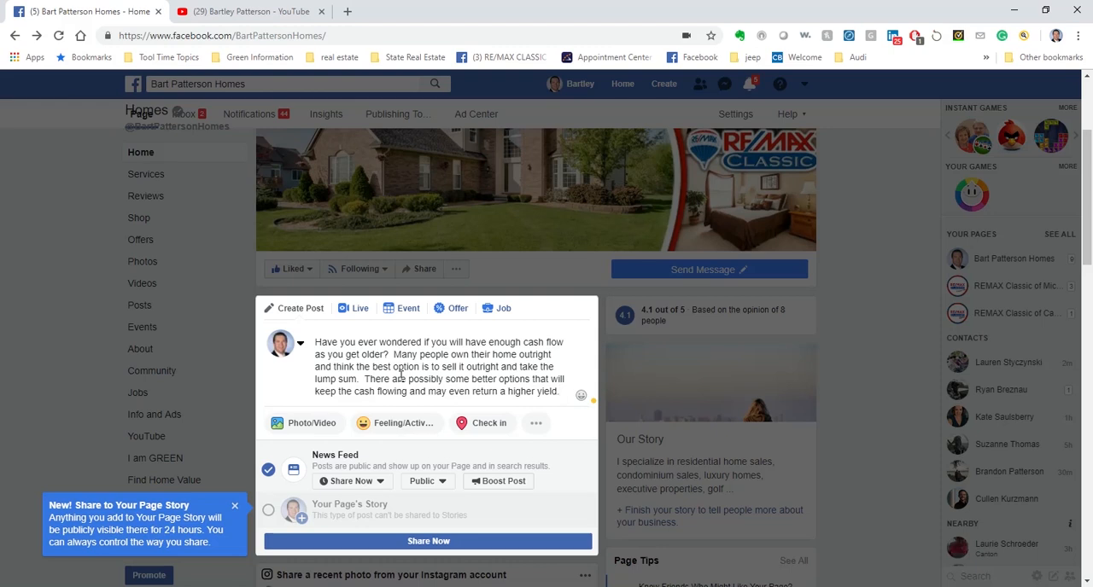
text(down the road)
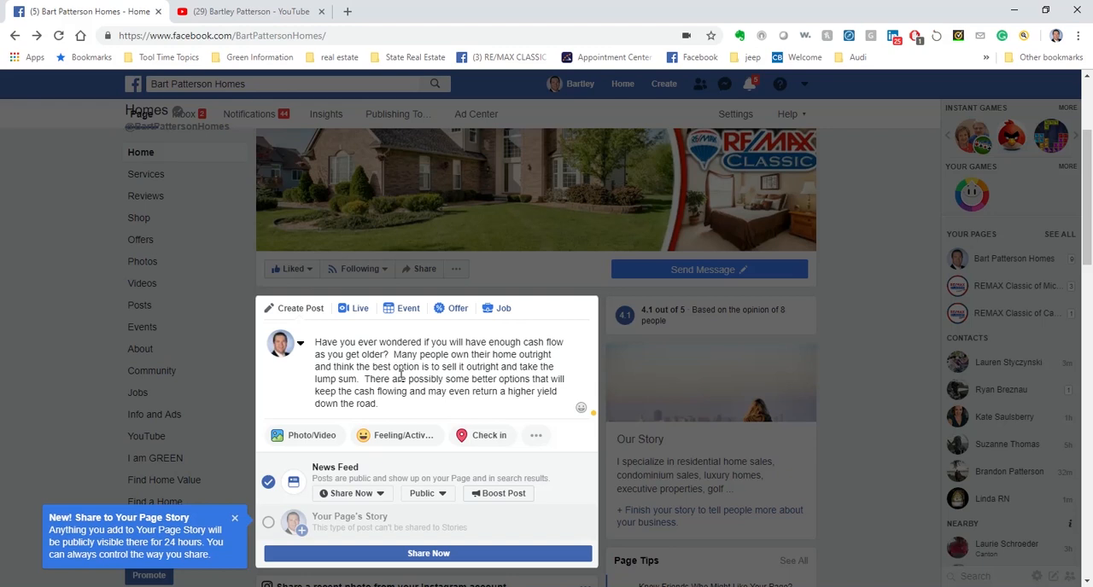
mouse_move(304, 441)
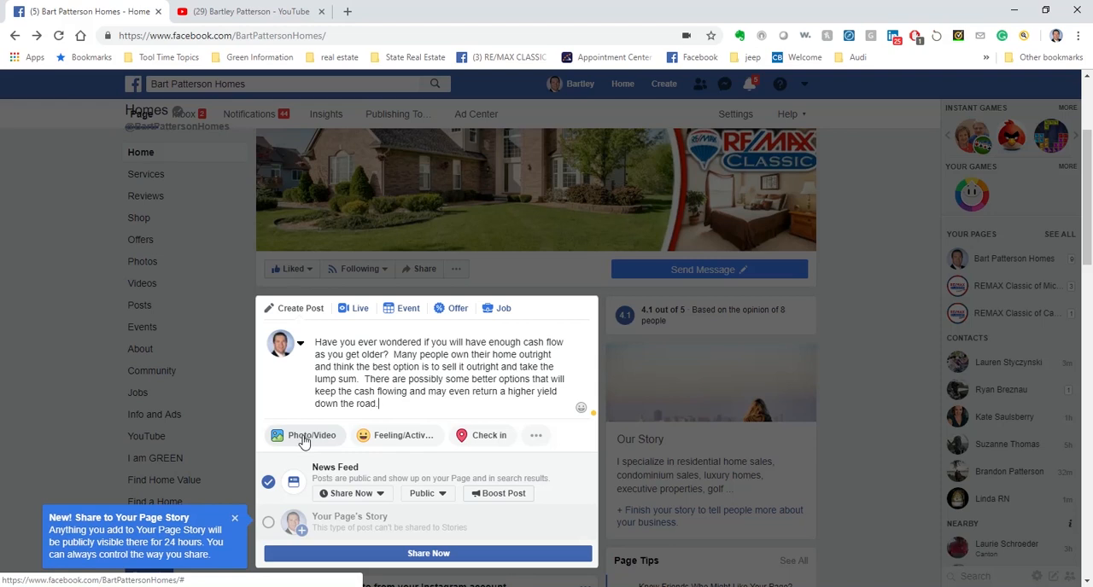
Upload the 'SRES Video' file from the Desktop into the page post via Photo/Video
click(303, 435)
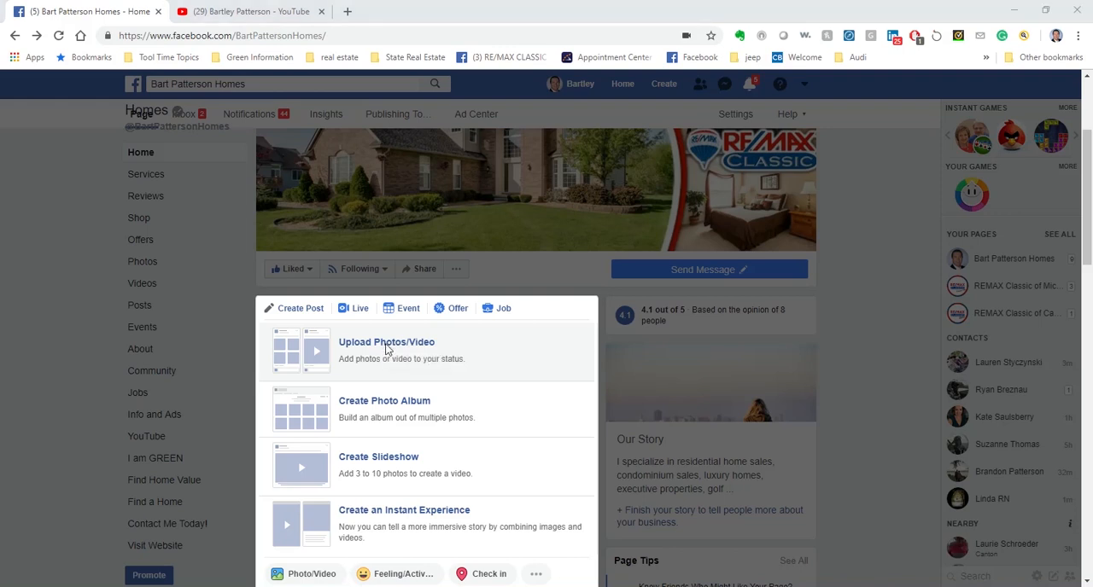
click(386, 342)
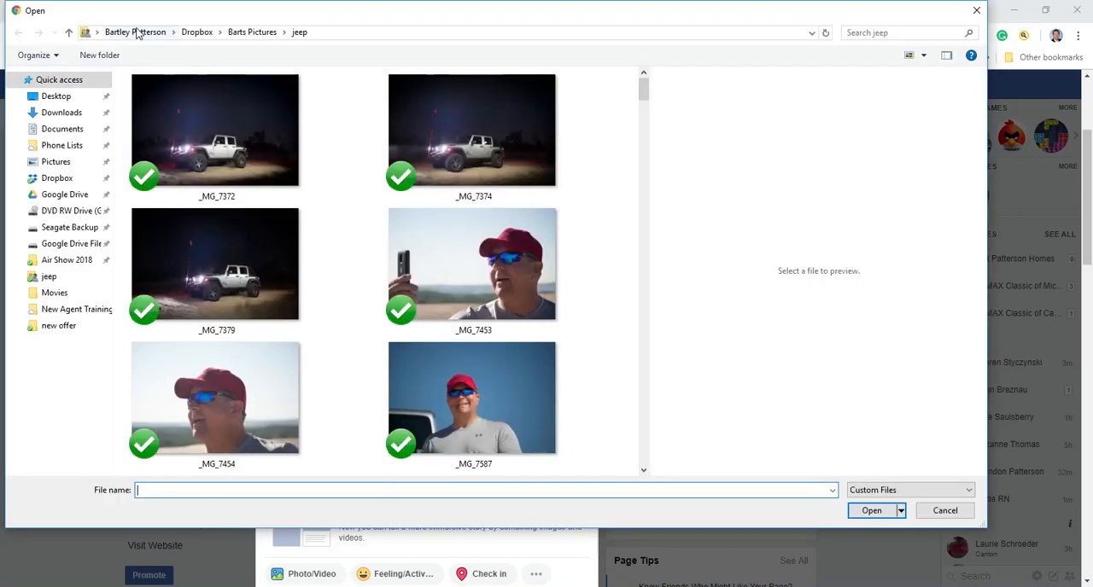
click(253, 32)
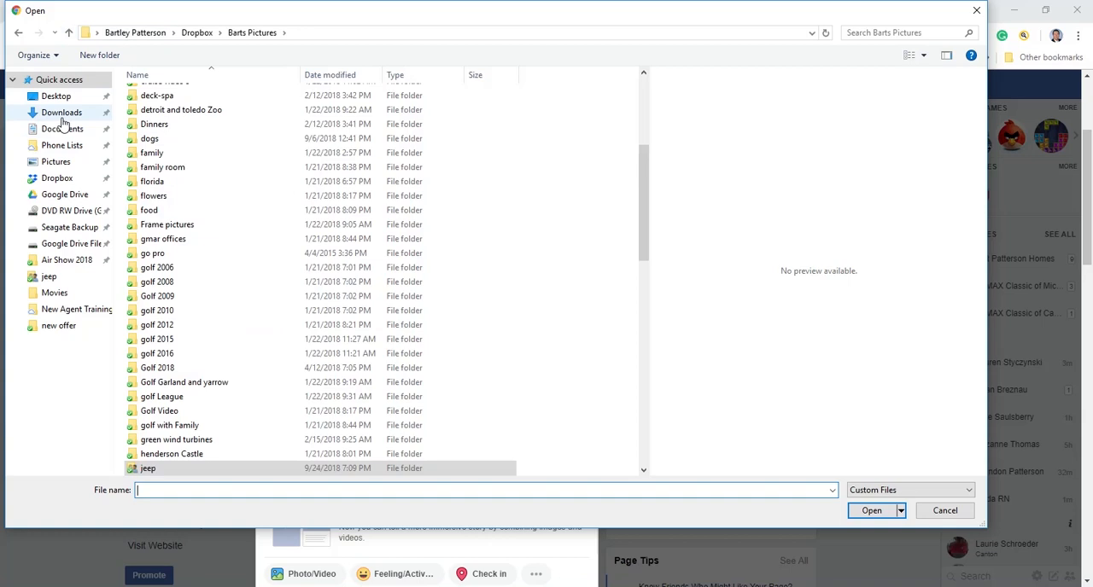
click(54, 96)
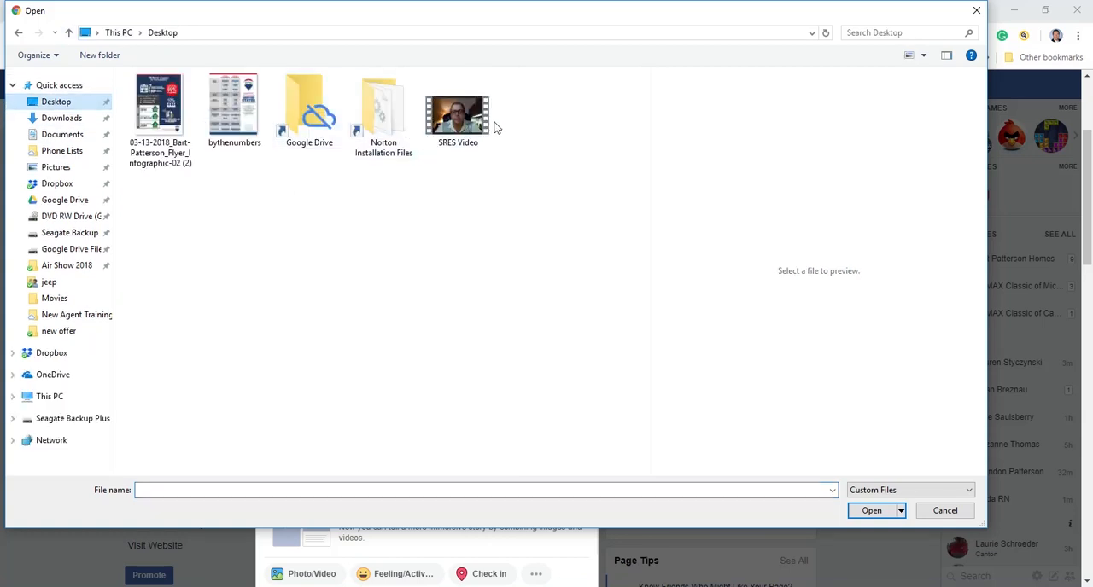
click(458, 106)
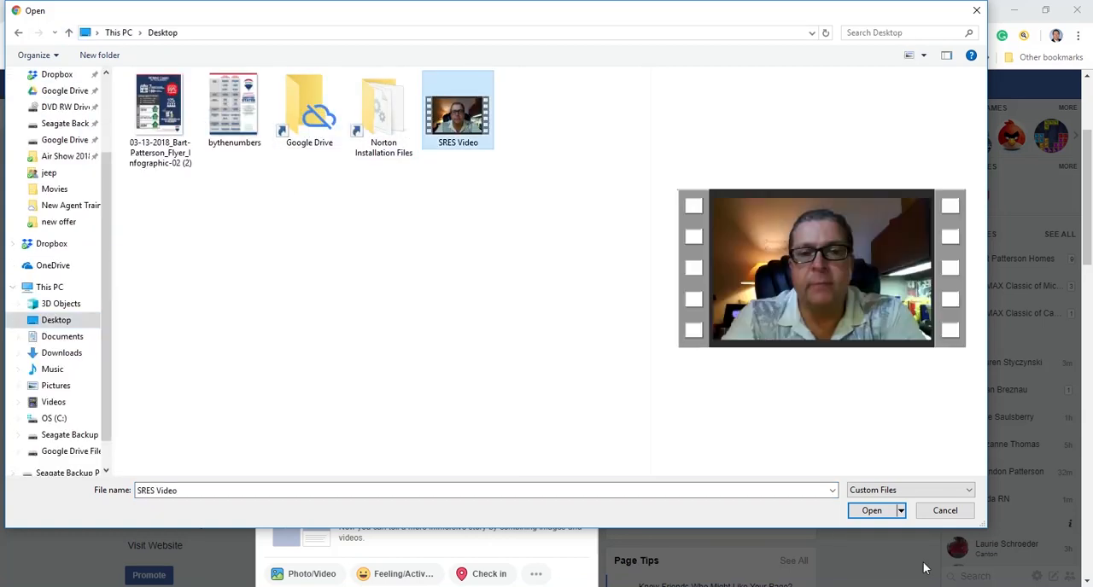
click(871, 511)
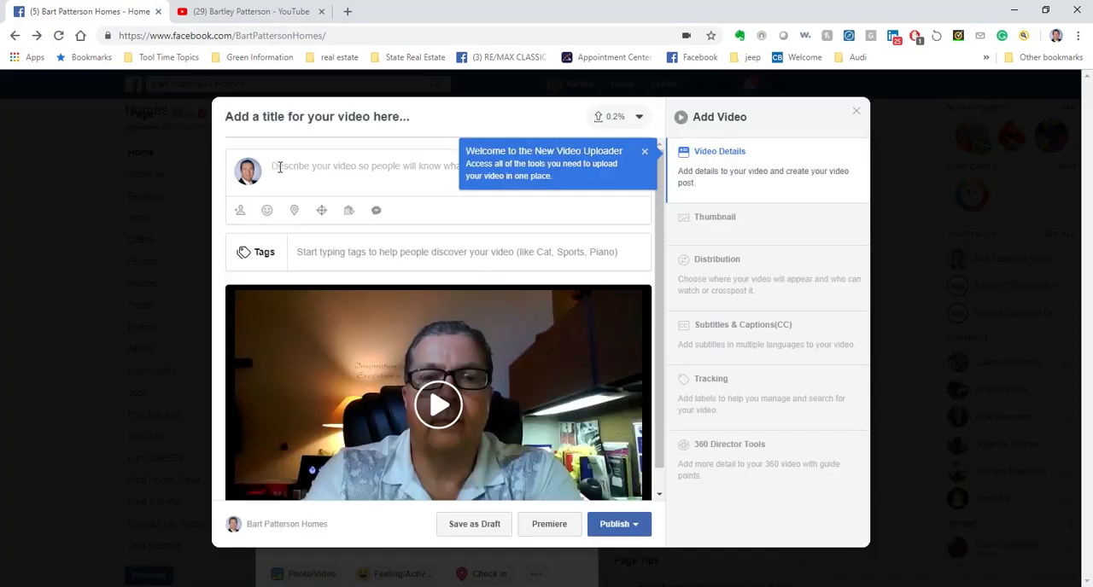
Describe the video as 'Cash flow from the rental of a private home'
text(Cash flow from the)
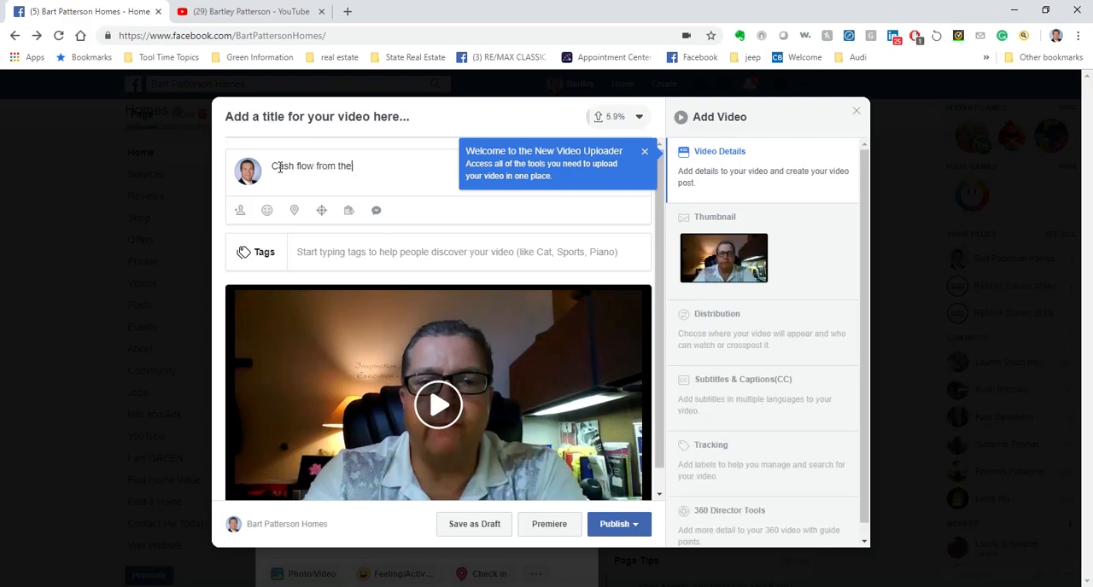
text(rental of a)
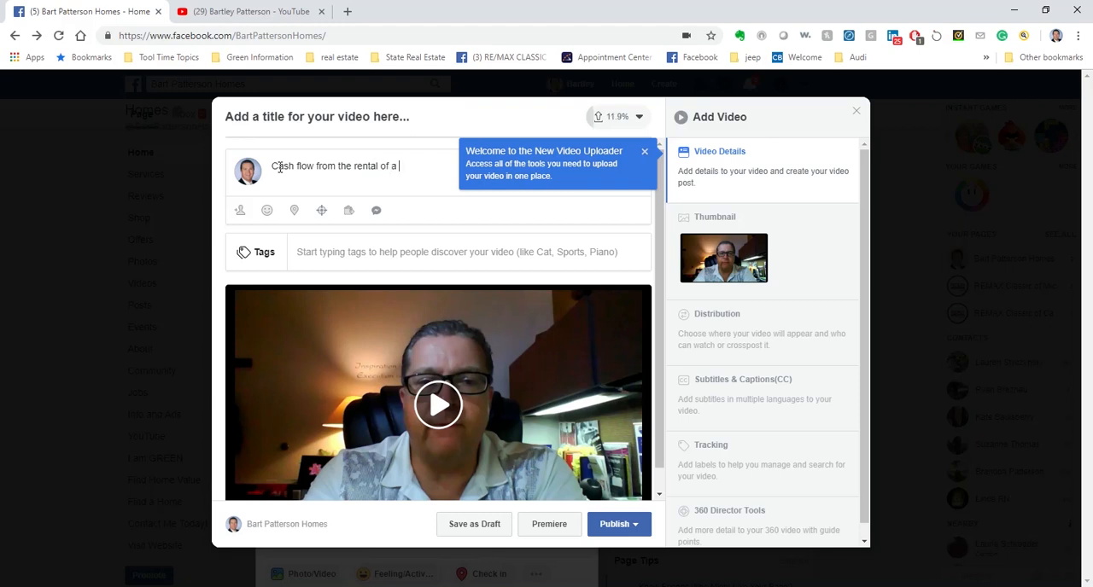
text(privat)
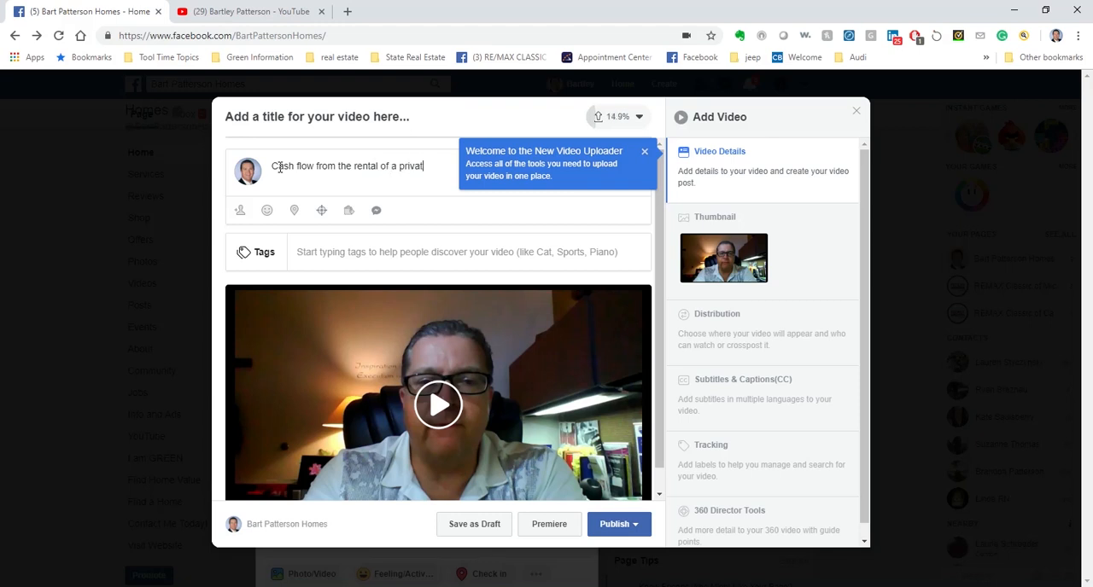
text(home)
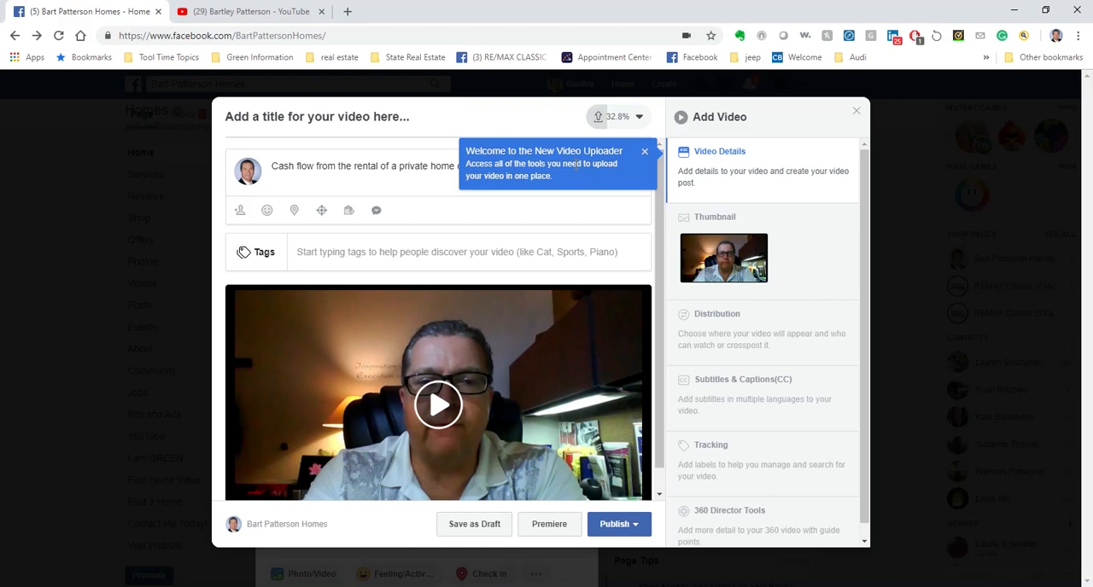
mouse_move(698, 212)
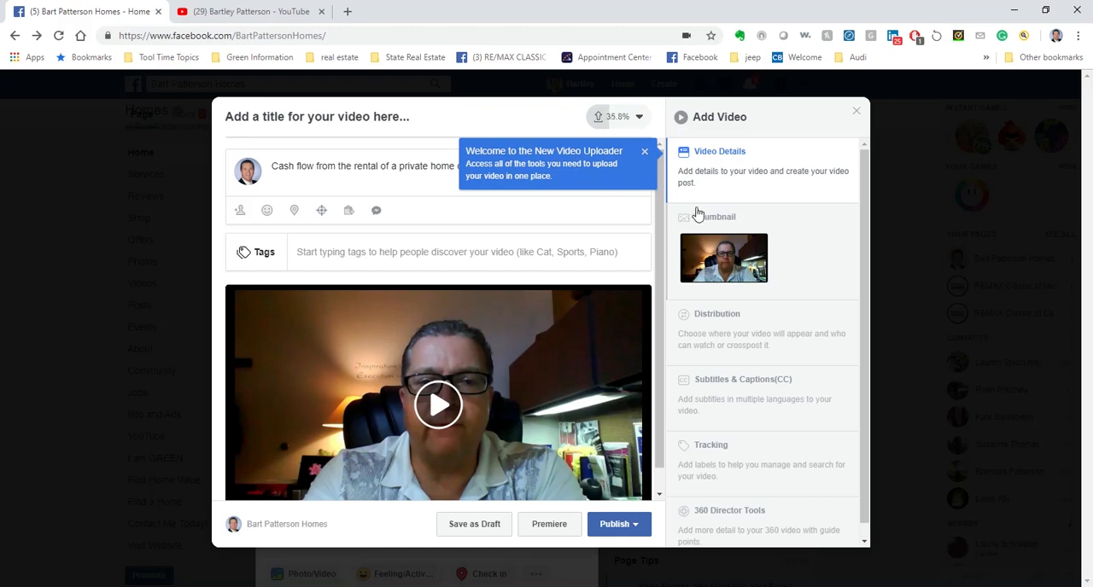
mouse_move(802, 160)
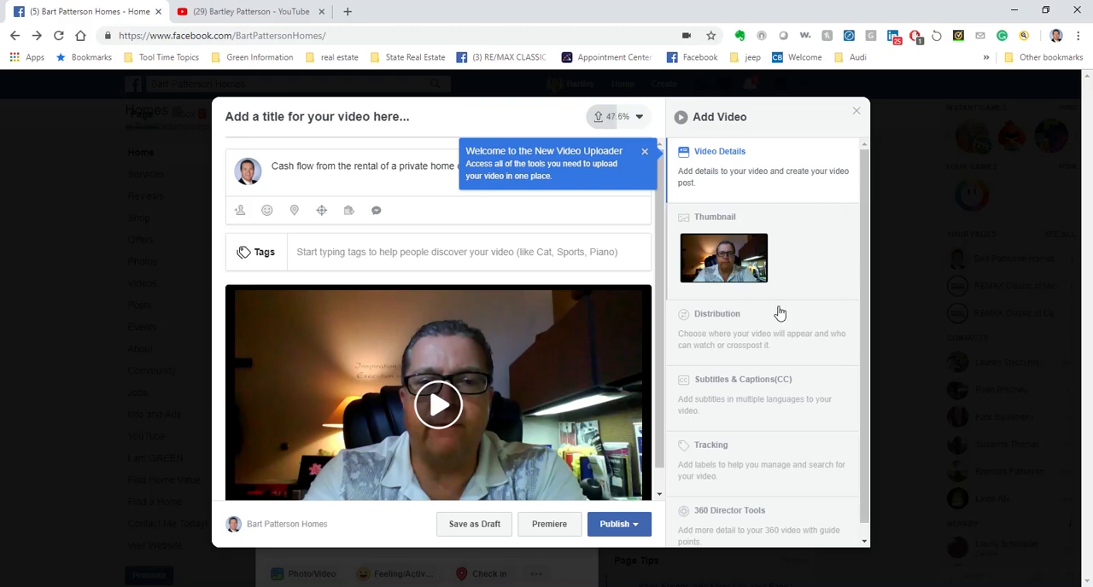
scroll(down, 3)
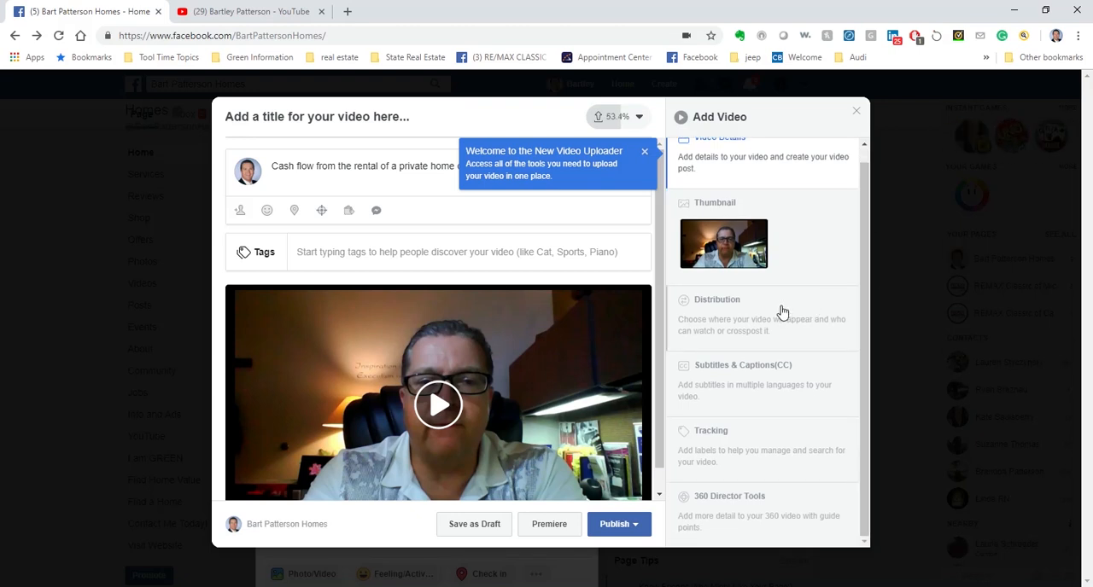
mouse_move(801, 302)
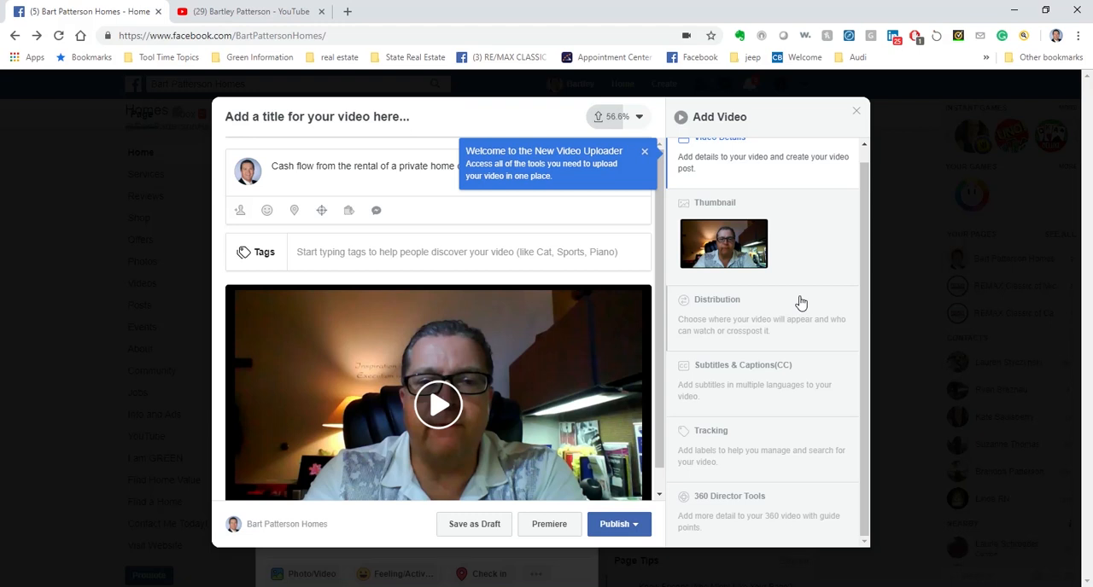
mouse_move(807, 283)
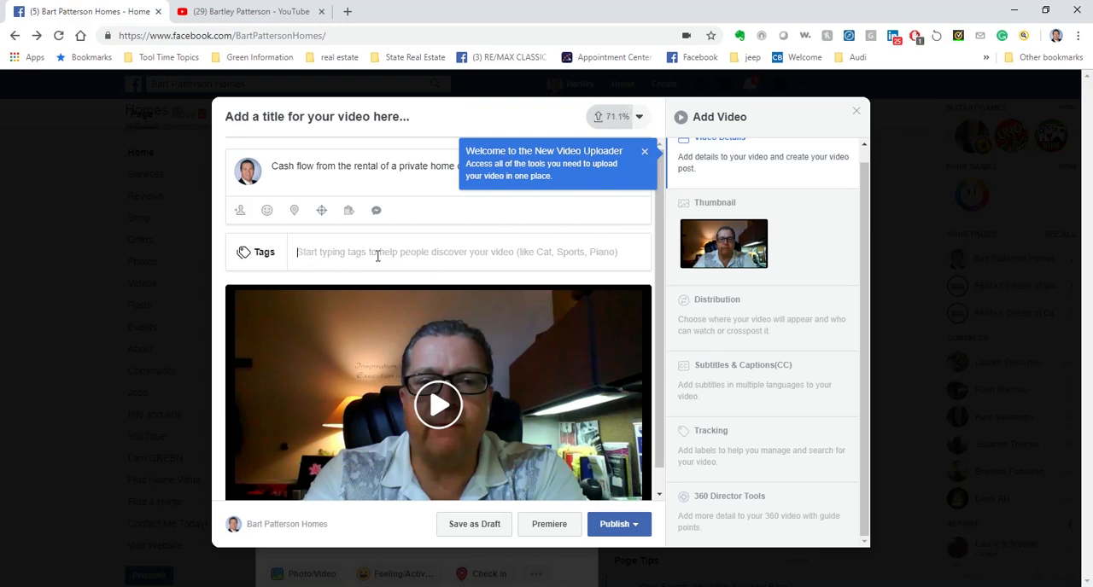
Tag the video with cash flow, home sales, retirement living, retirement and dividends
text(cash)
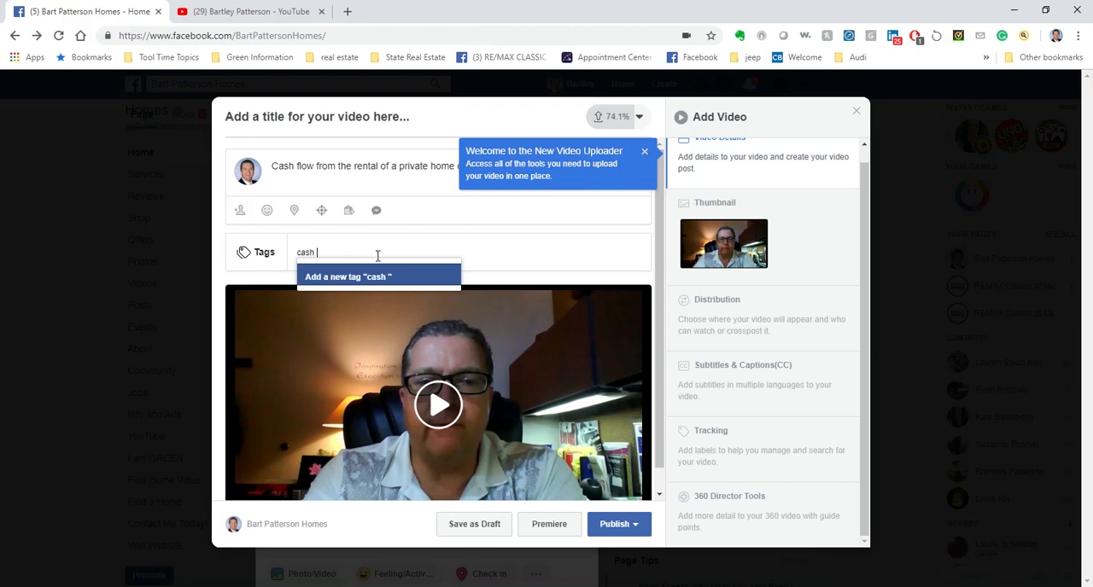
text(flow,)
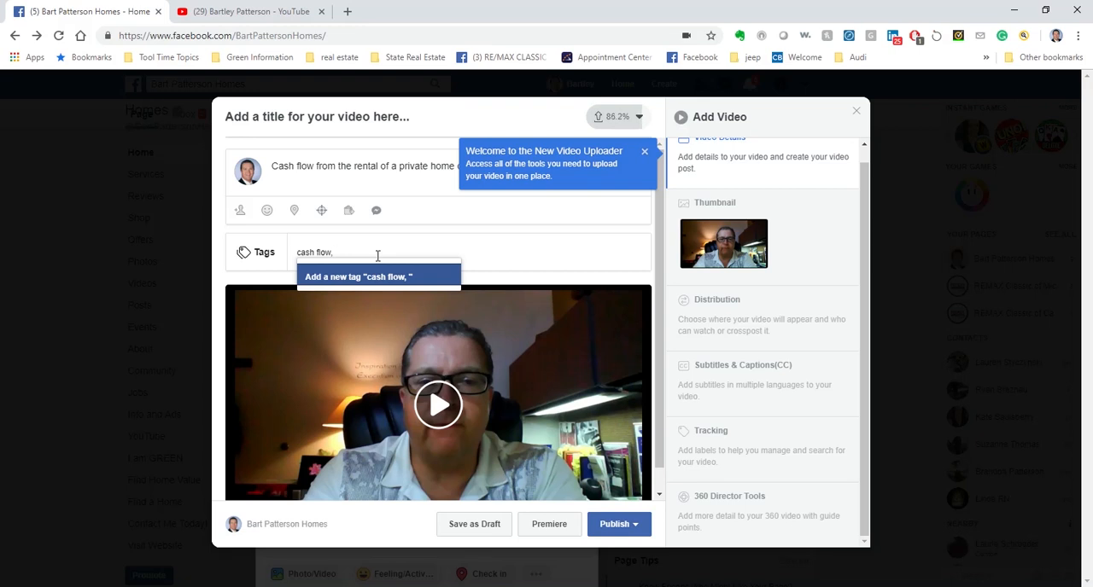
text(home s)
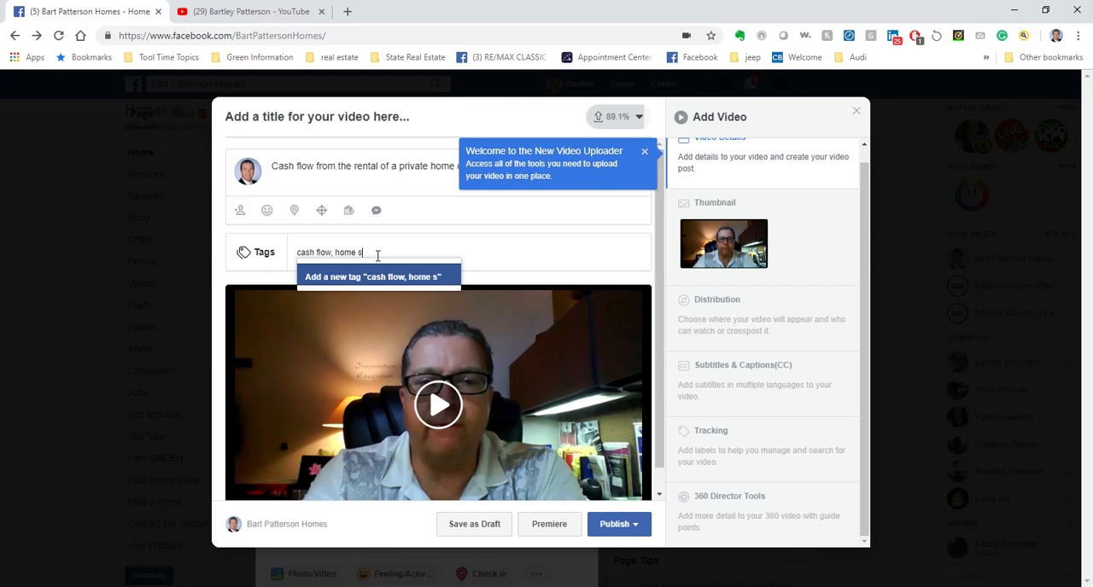
text(ales)
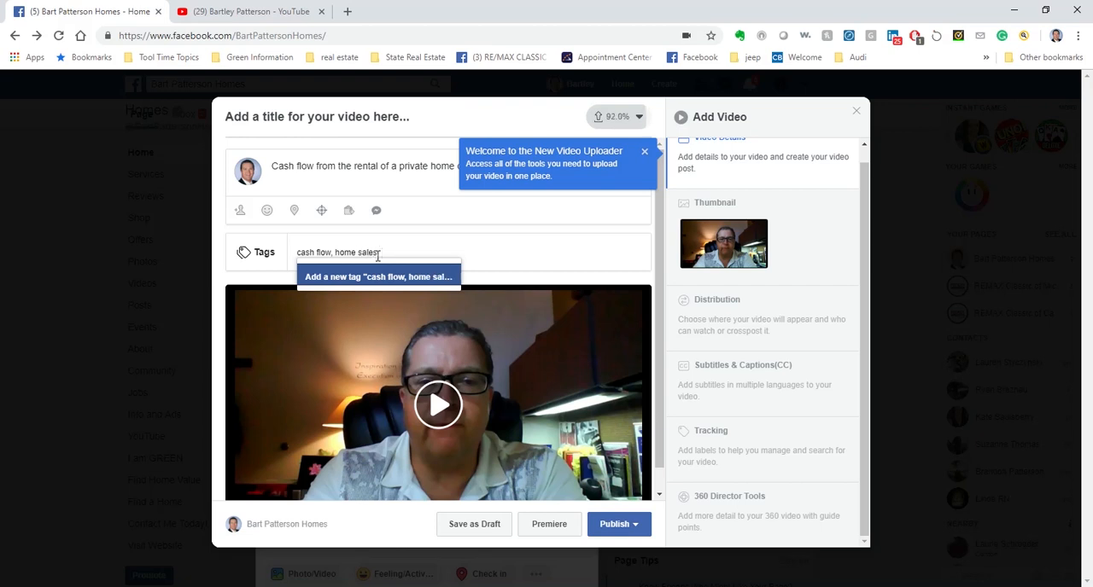
text(retirement)
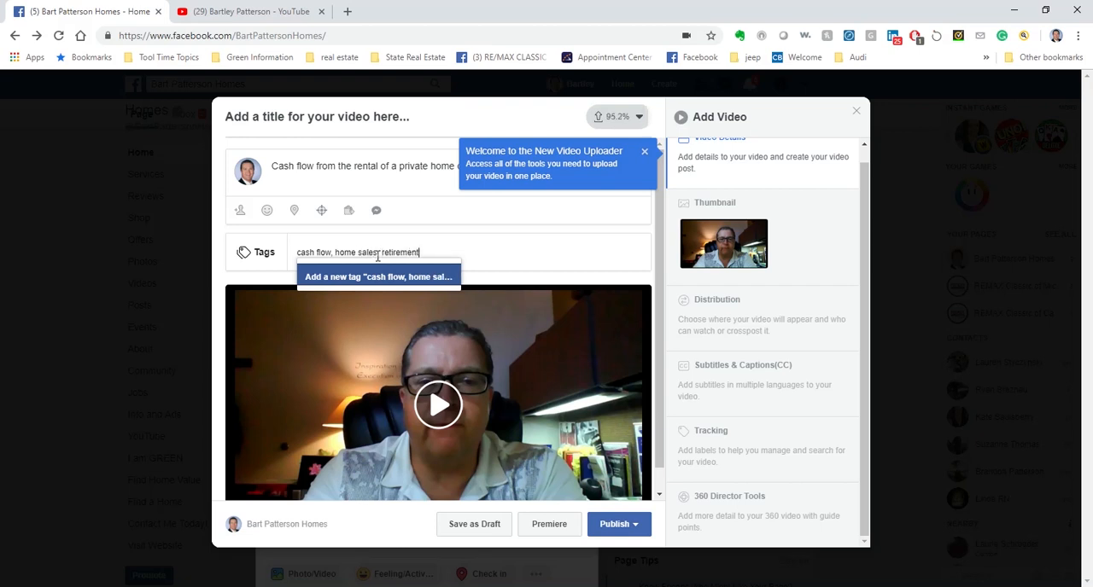
text(living,)
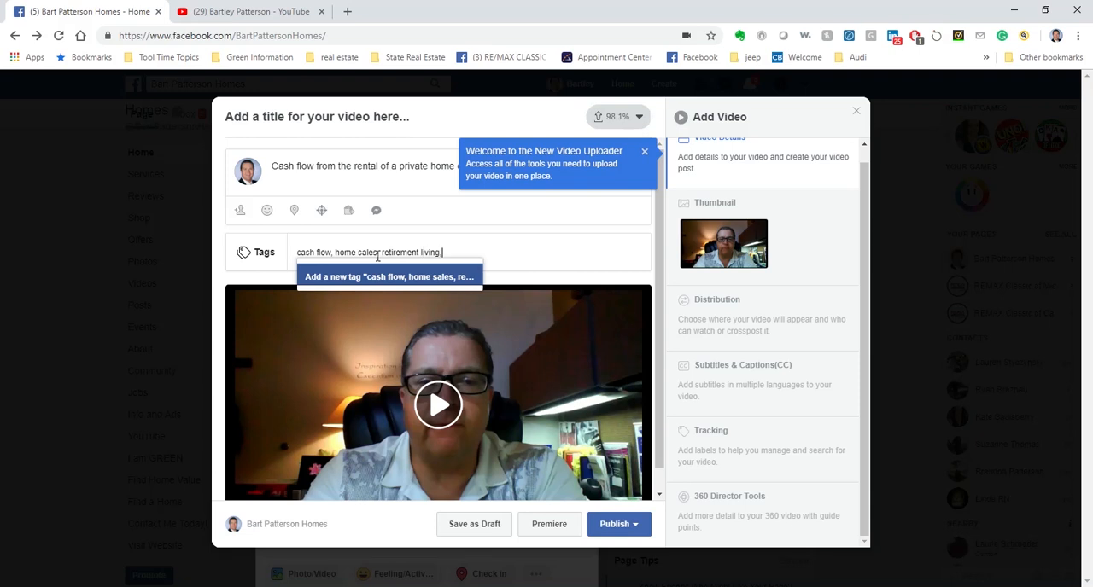
text(retirement)
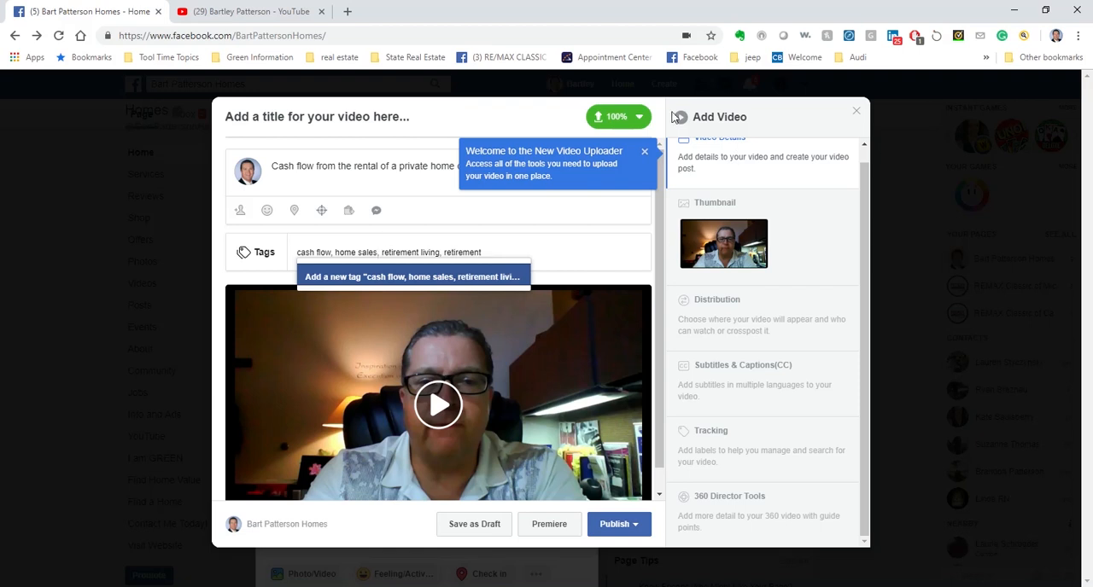
mouse_move(584, 119)
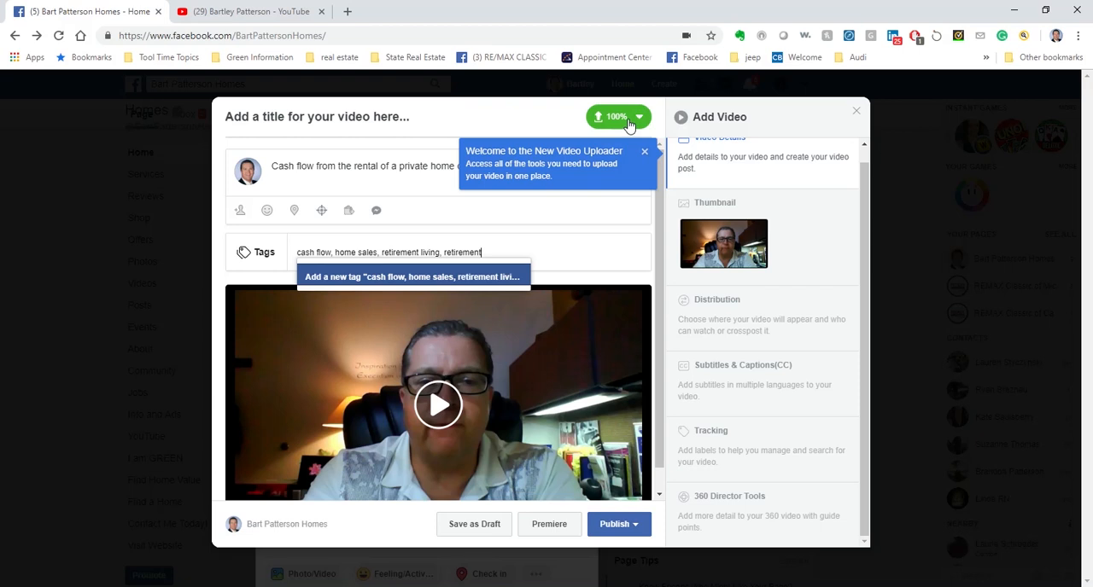
mouse_move(623, 130)
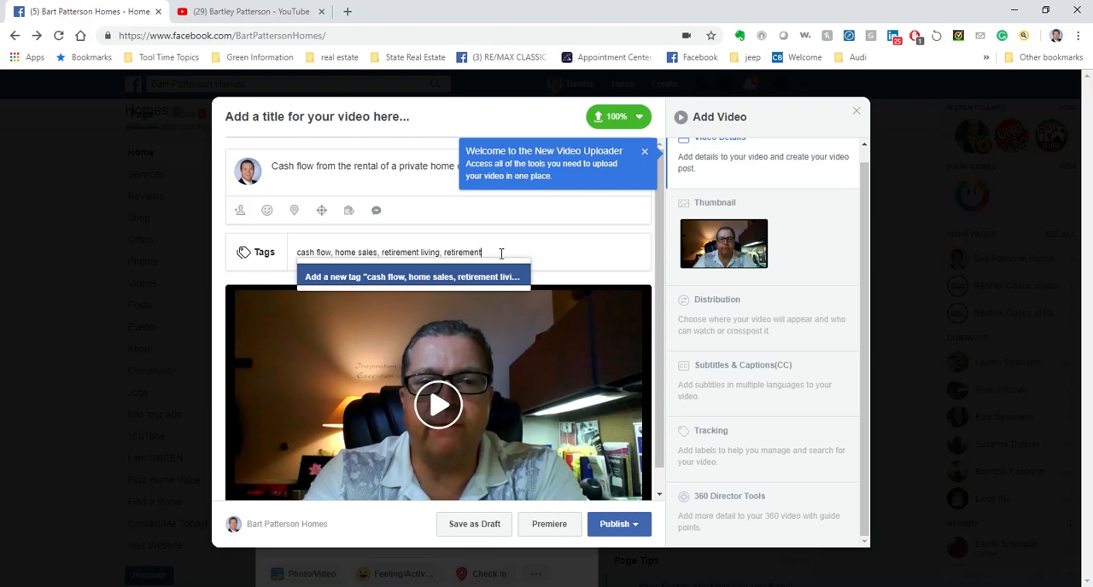
text(divnends)
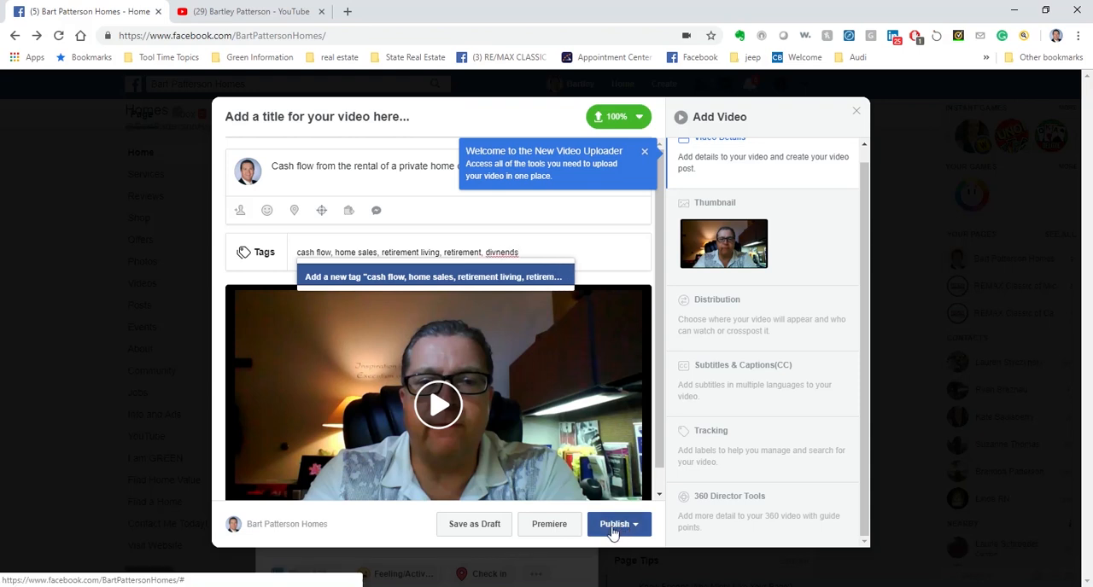
Attempt Publish Now, get blocked by the Missing Title warning, and start the title field
click(635, 524)
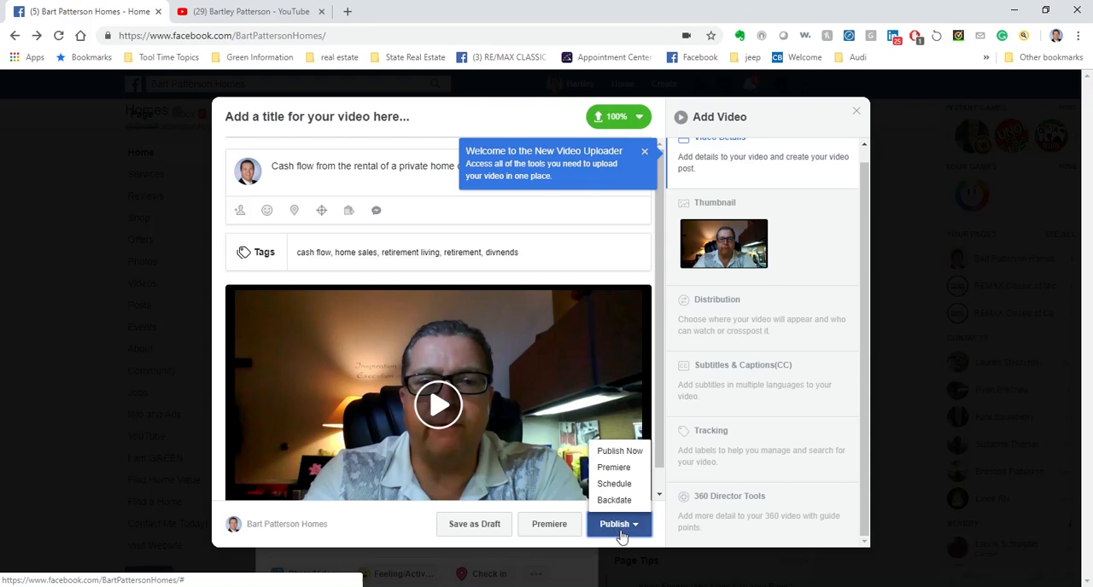
click(618, 450)
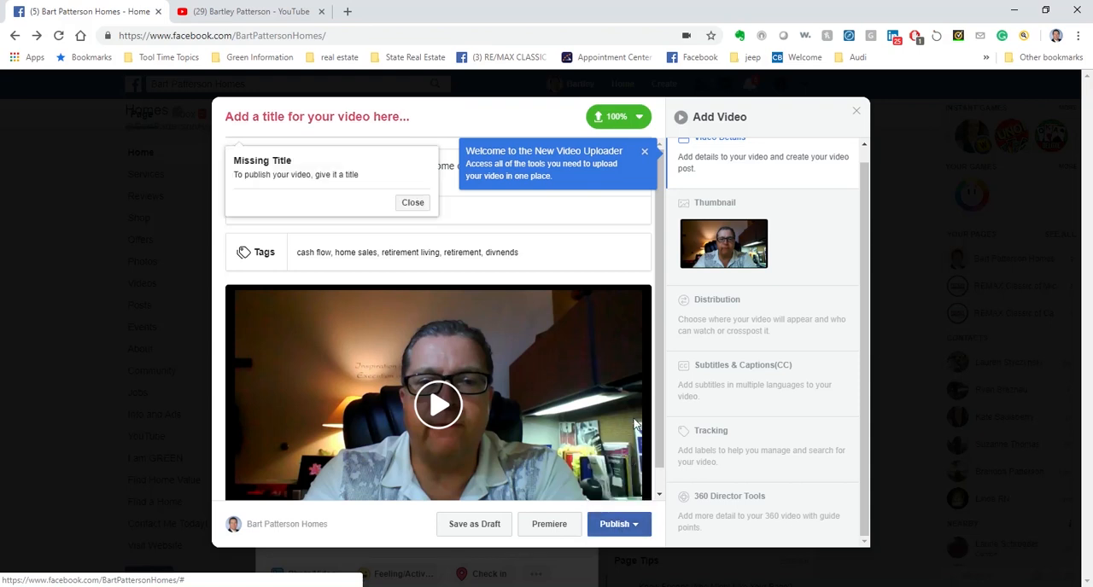
click(333, 116)
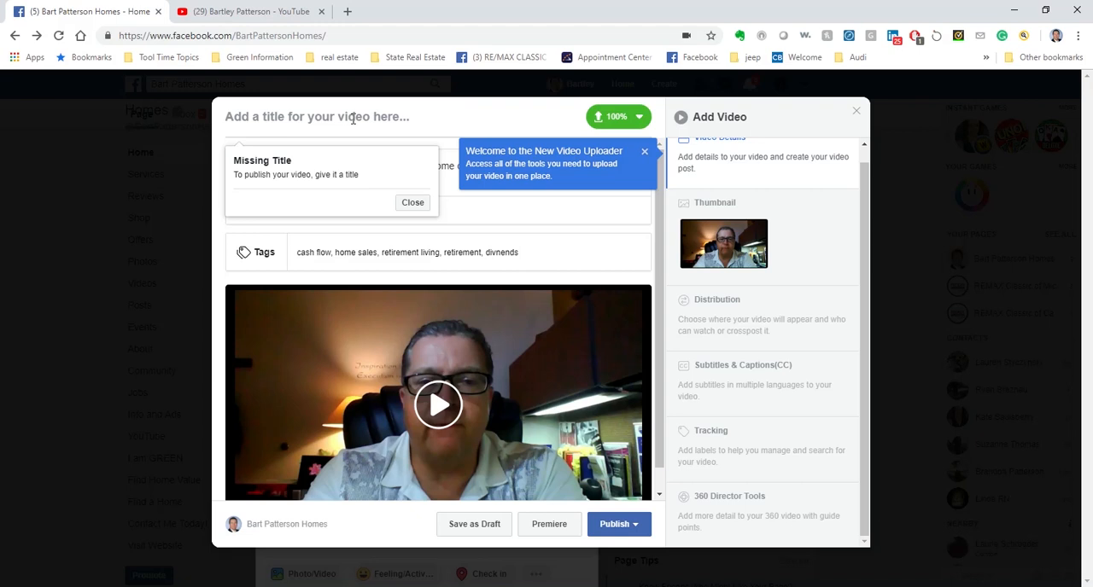
Title the video 'Cash flow and bigger dividends from retirement'
text(Cash)
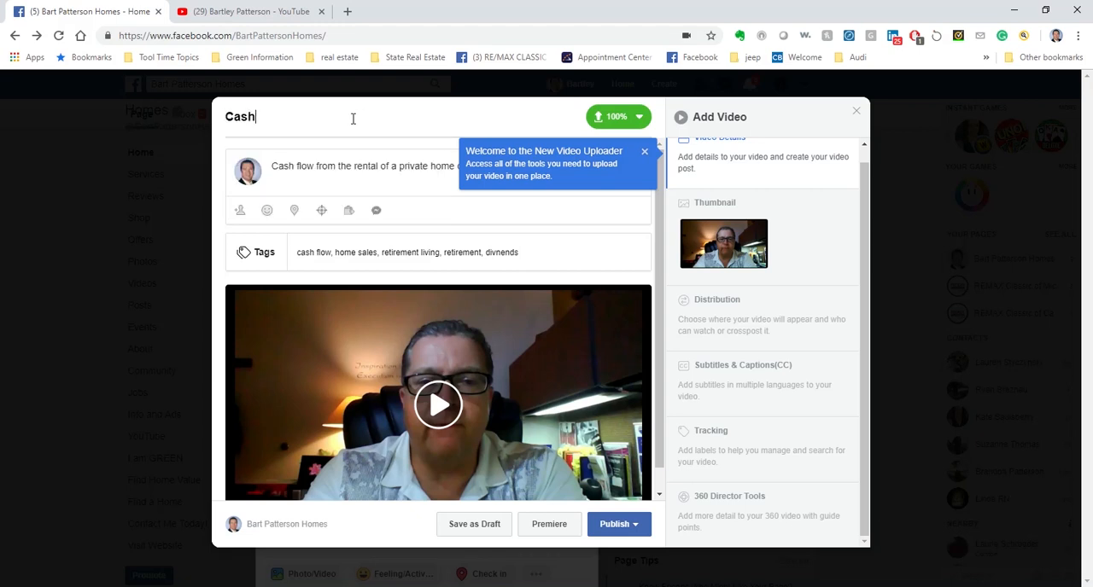
text(flow and)
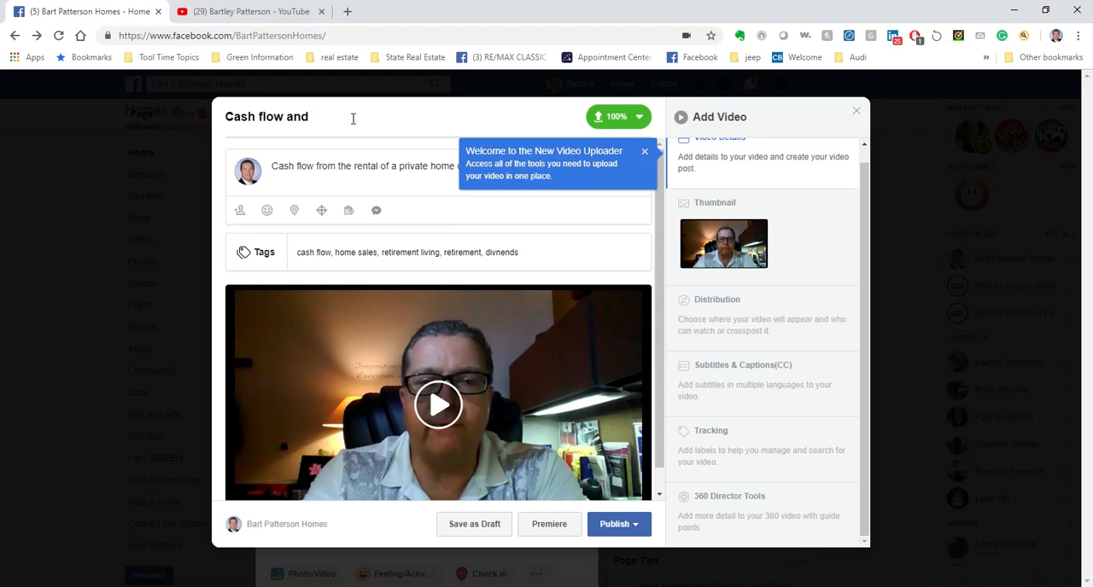
text(bigger div)
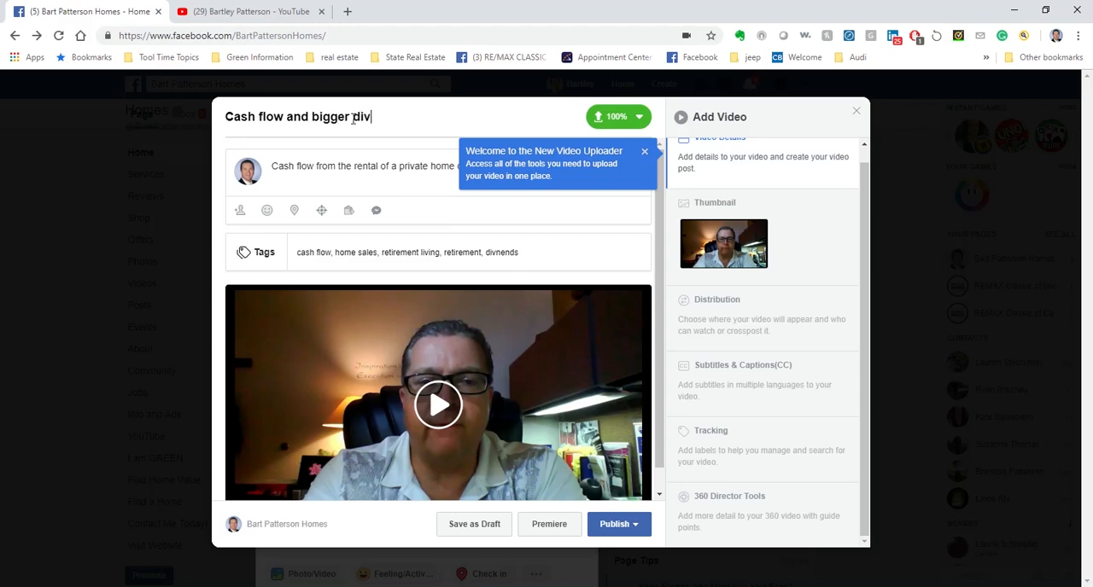
text(idends fron)
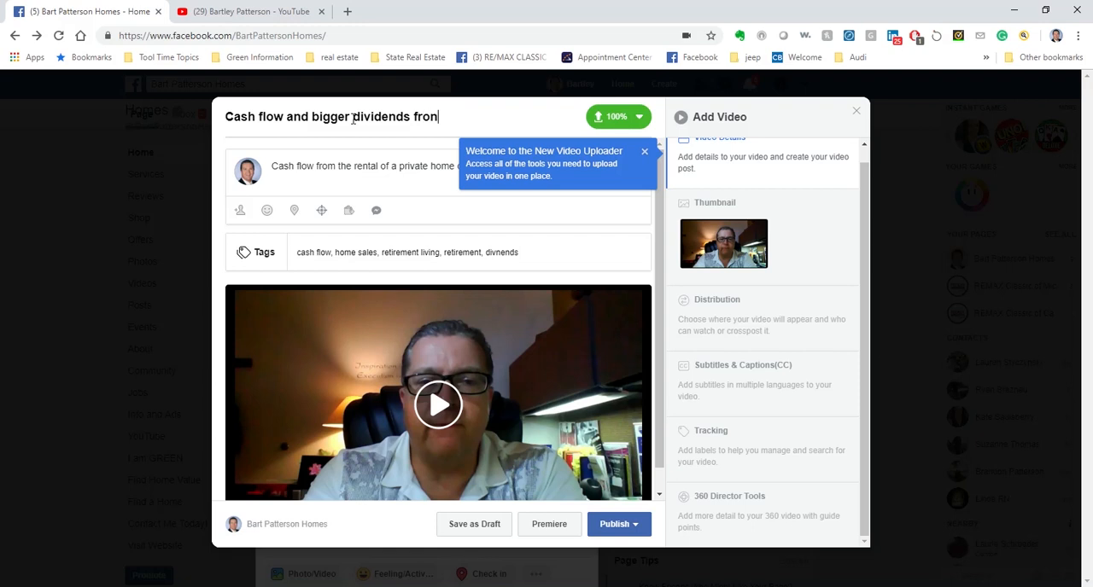
text(re)
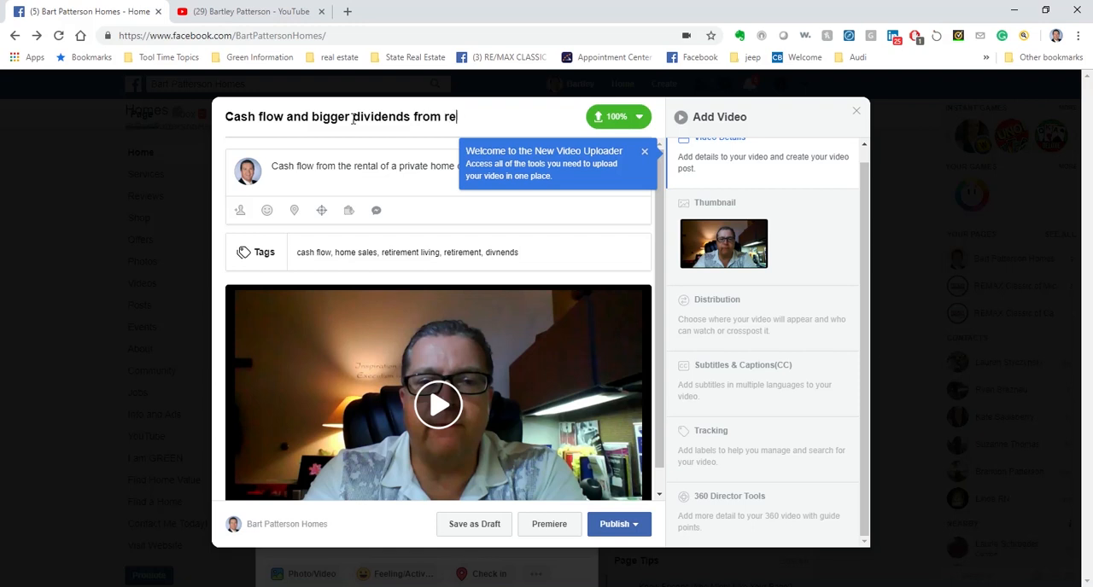
text(tirement)
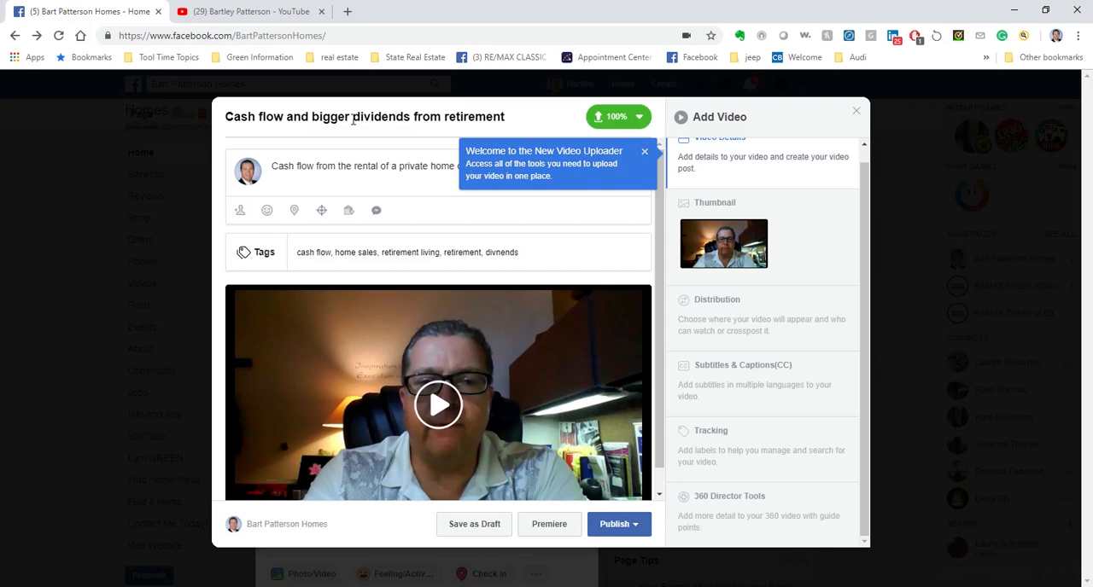
click(618, 525)
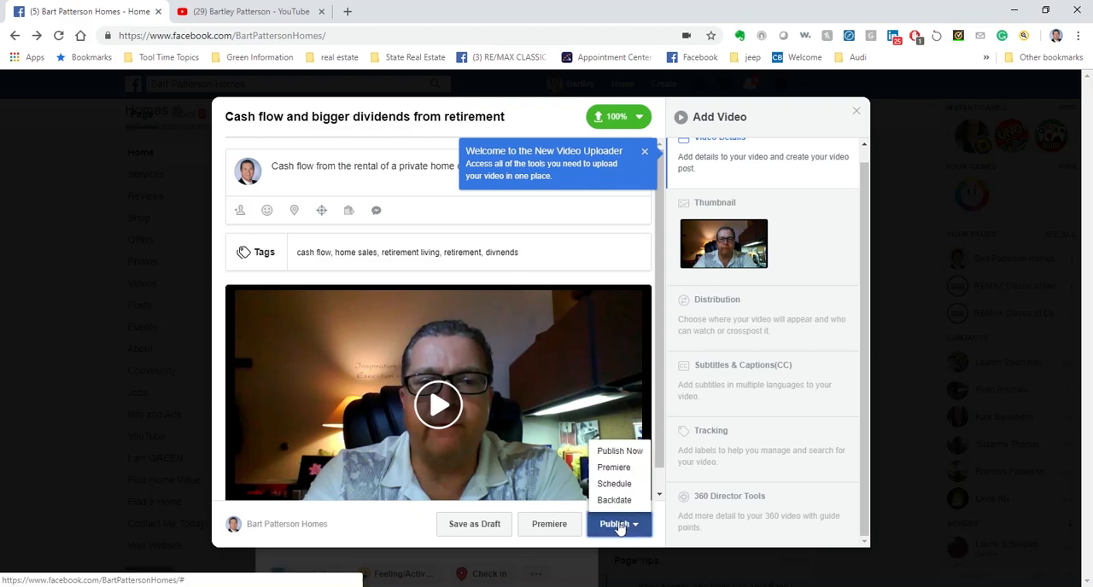
Publish the titled video now and dismiss the 'Your video post is processing' notice
click(618, 451)
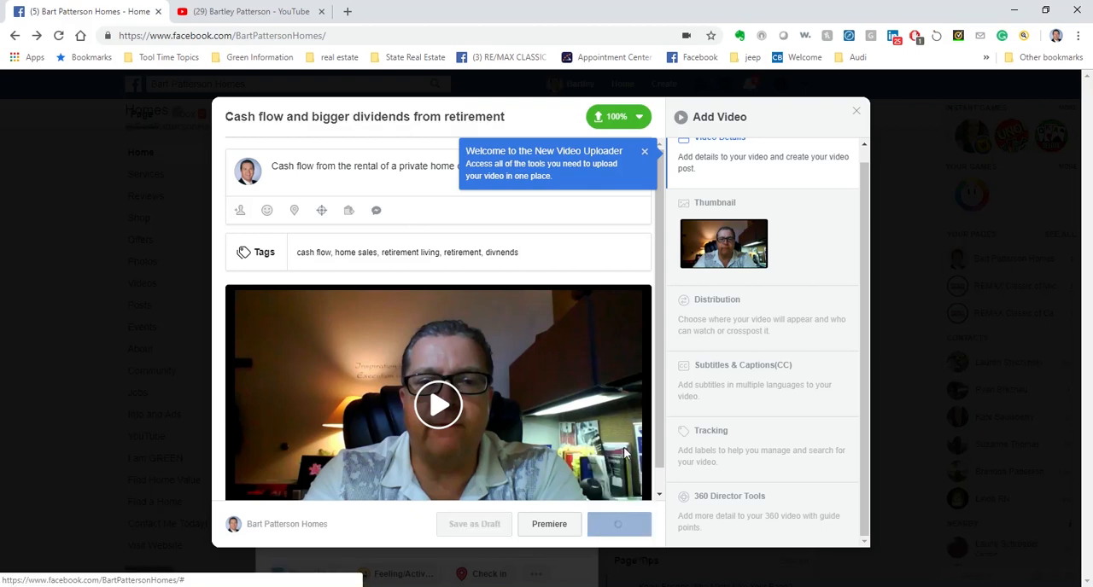
mouse_move(666, 310)
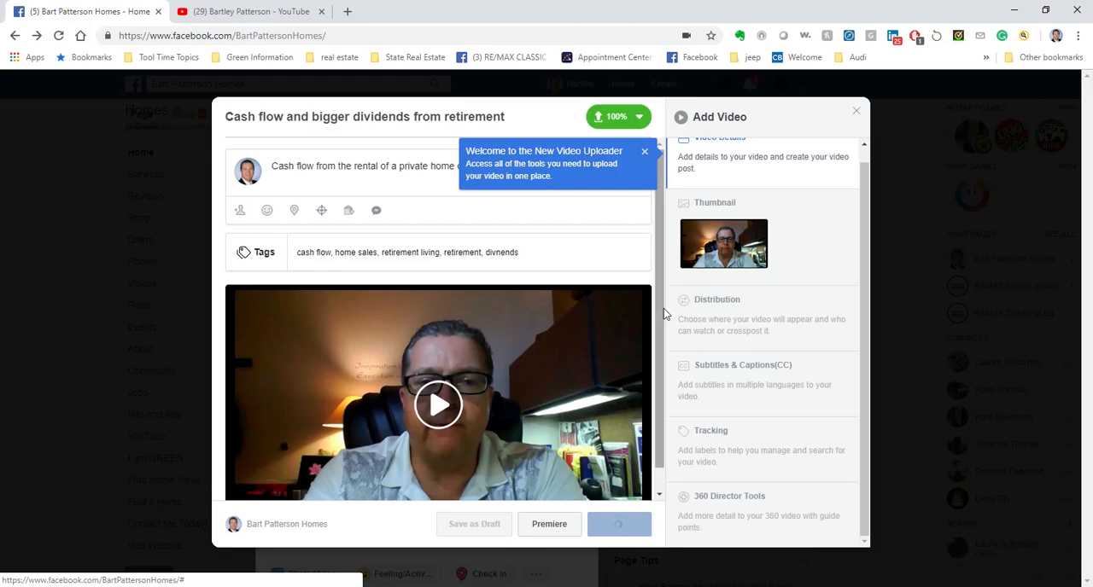
click(549, 524)
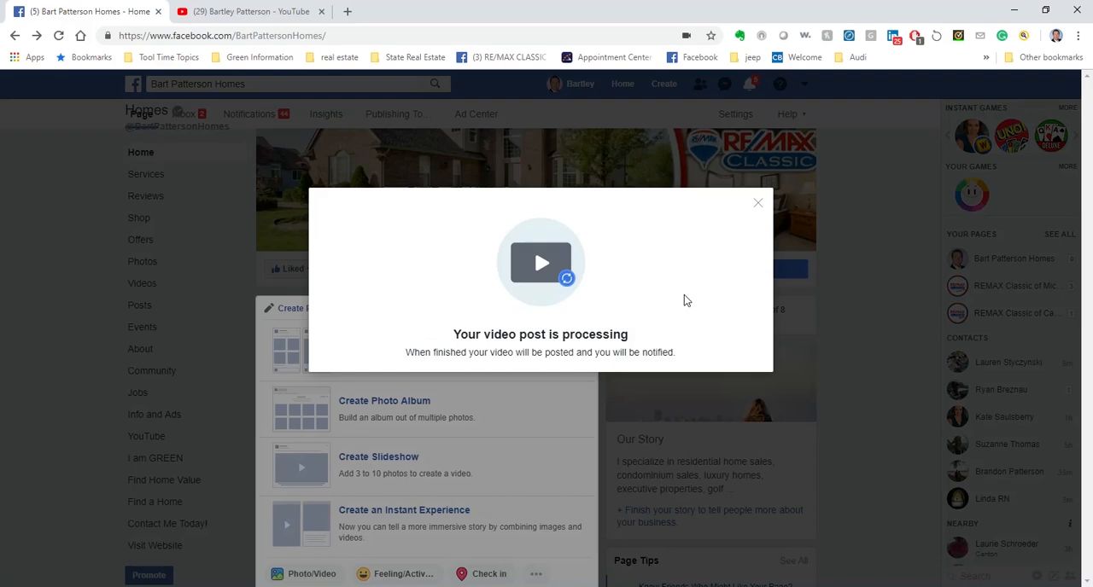
click(758, 201)
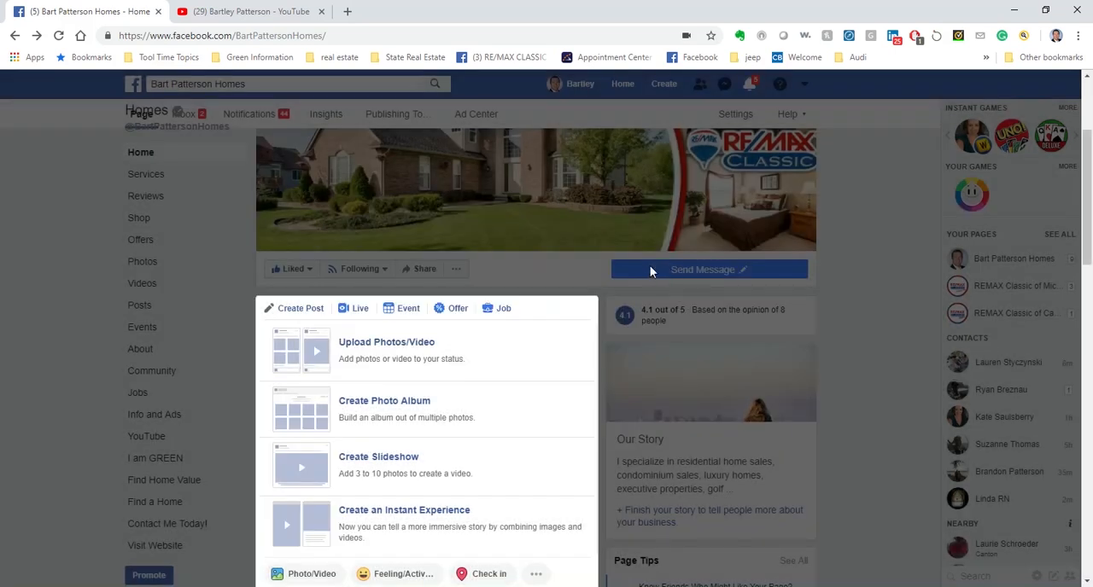
mouse_move(887, 282)
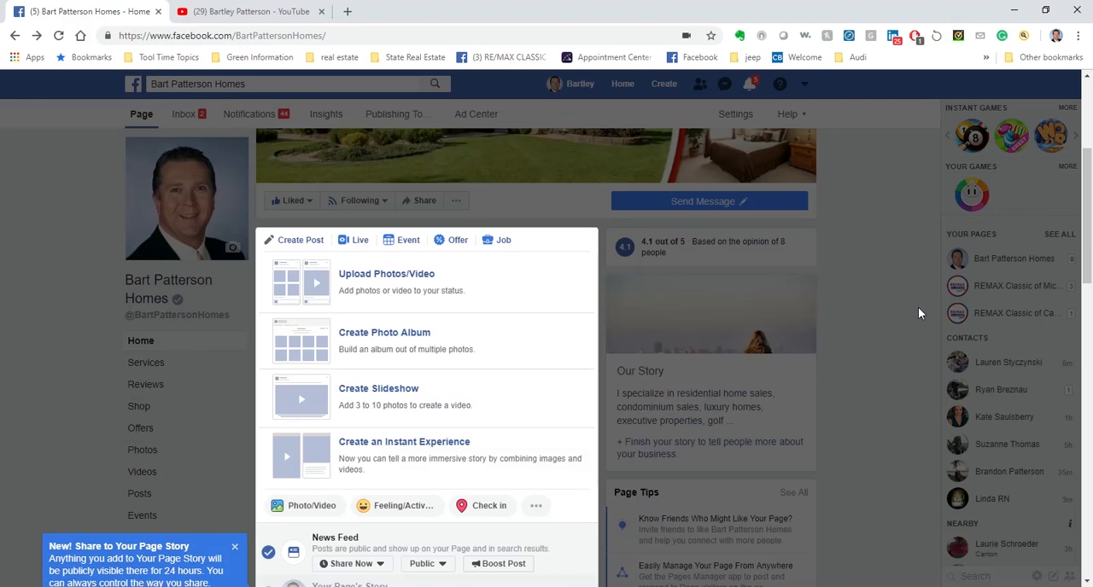
mouse_move(898, 277)
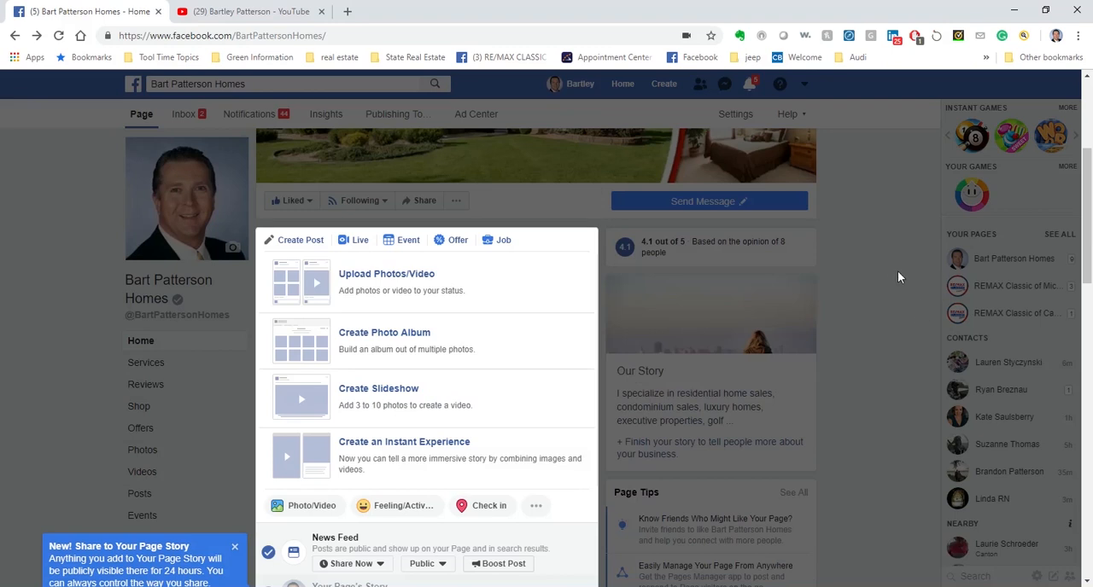
mouse_move(862, 267)
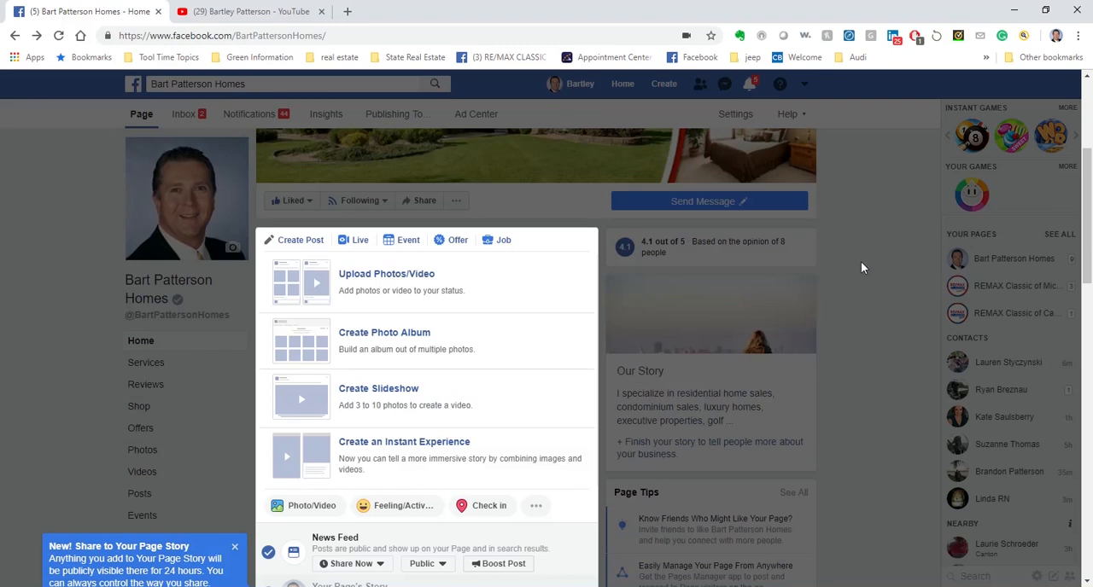
Scroll the page timeline down to the new 'Cash flow and bigger dividends from retirement' video post
scroll(down, 3)
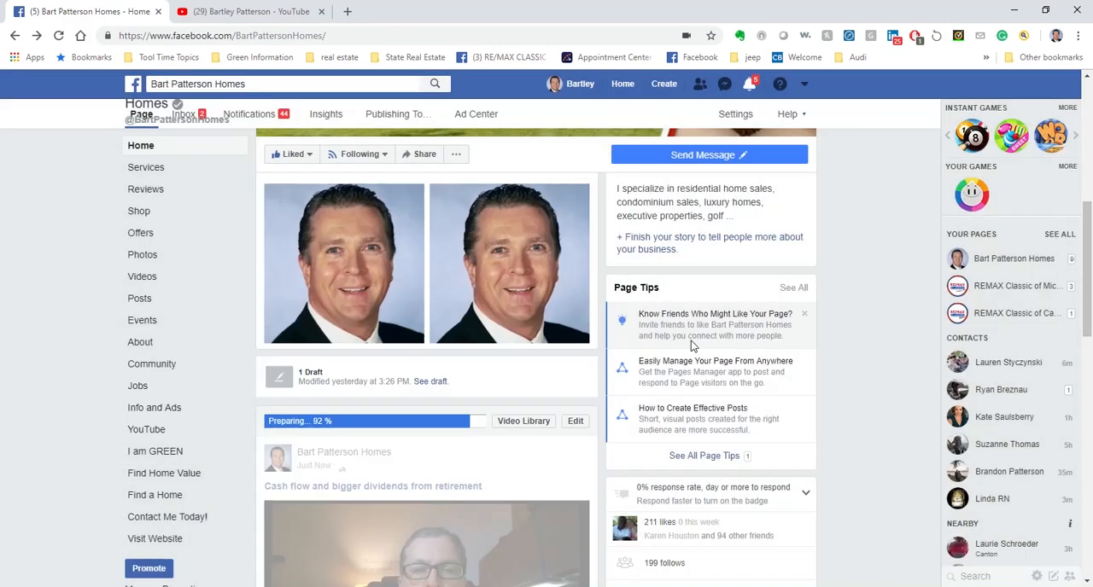
scroll(down, 3)
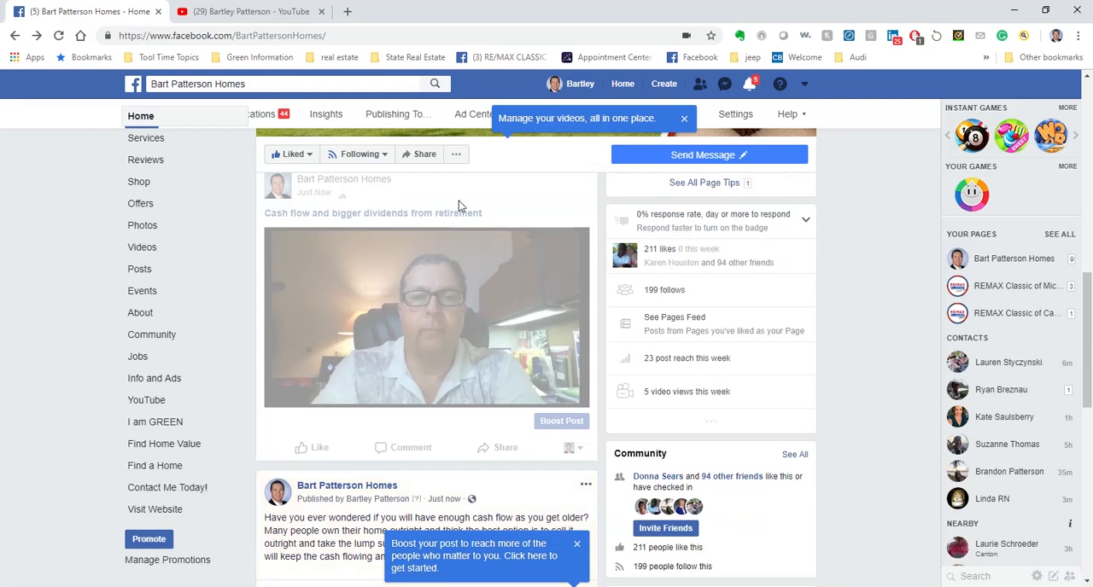
mouse_move(506, 198)
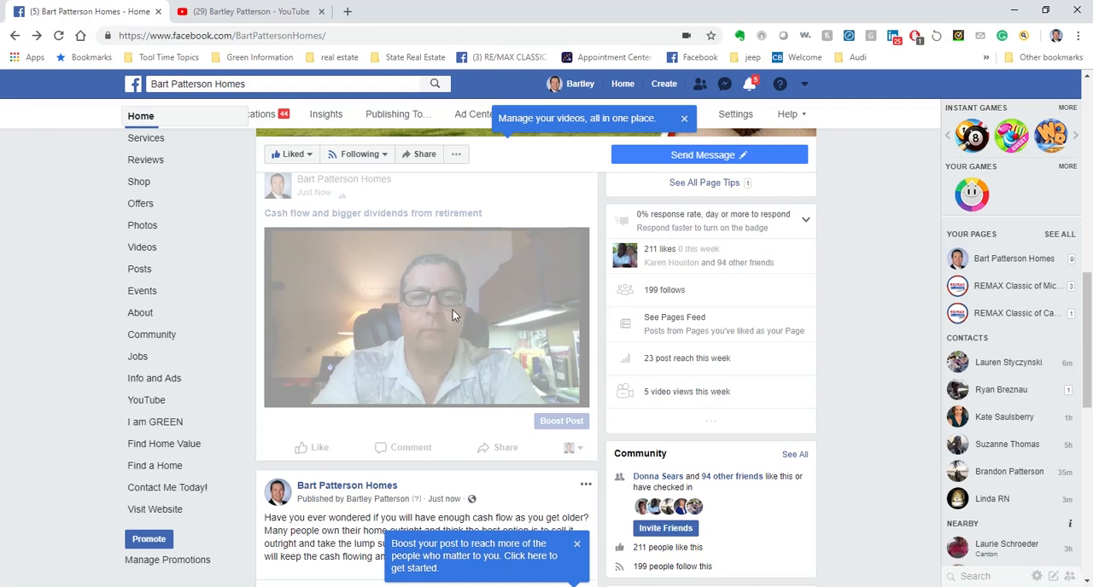
mouse_move(533, 205)
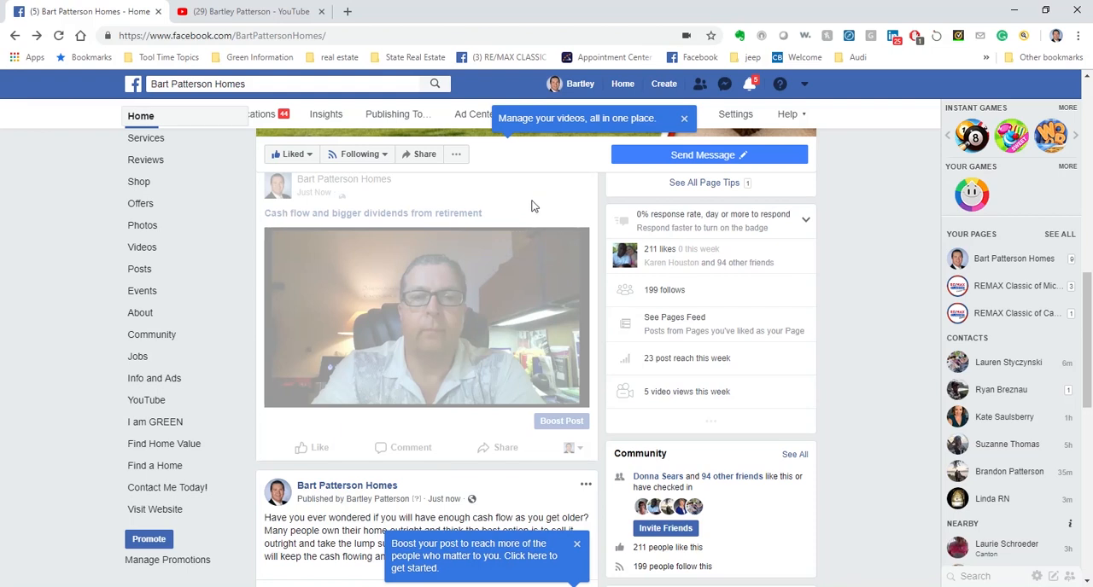
mouse_move(529, 209)
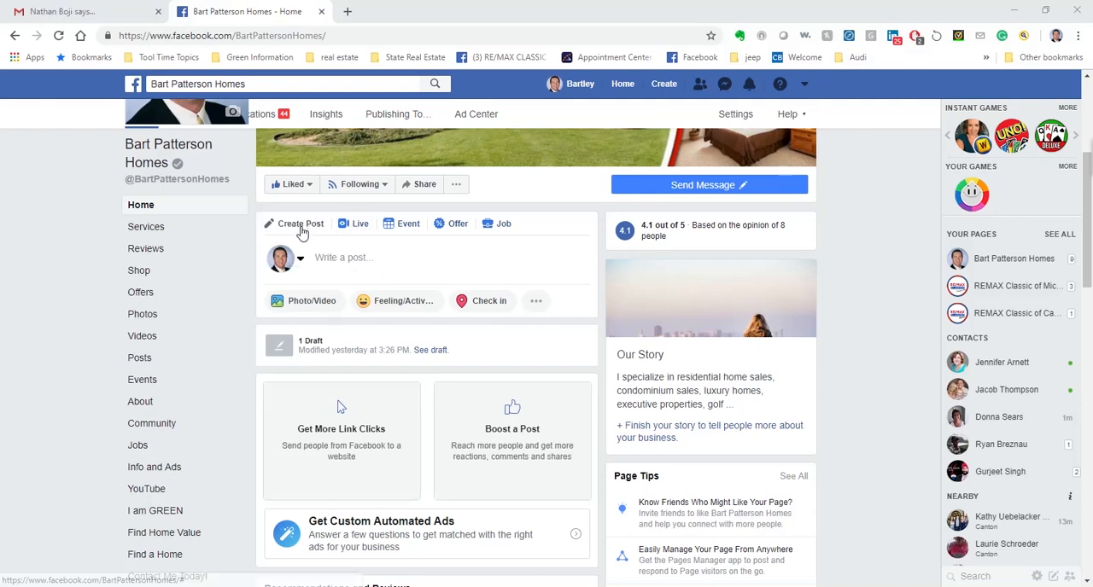
click(357, 184)
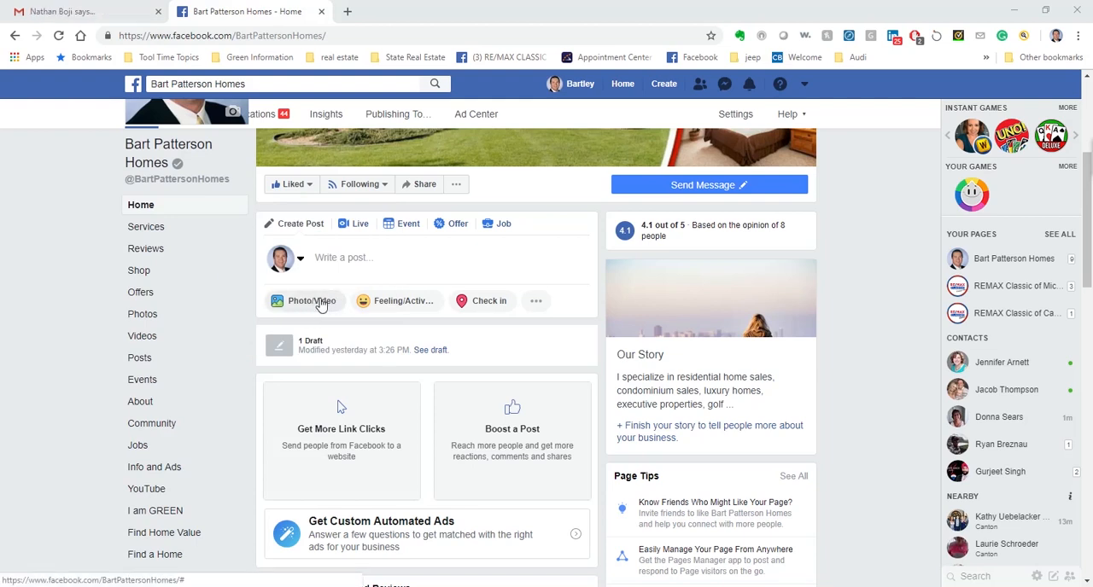
mouse_move(311, 304)
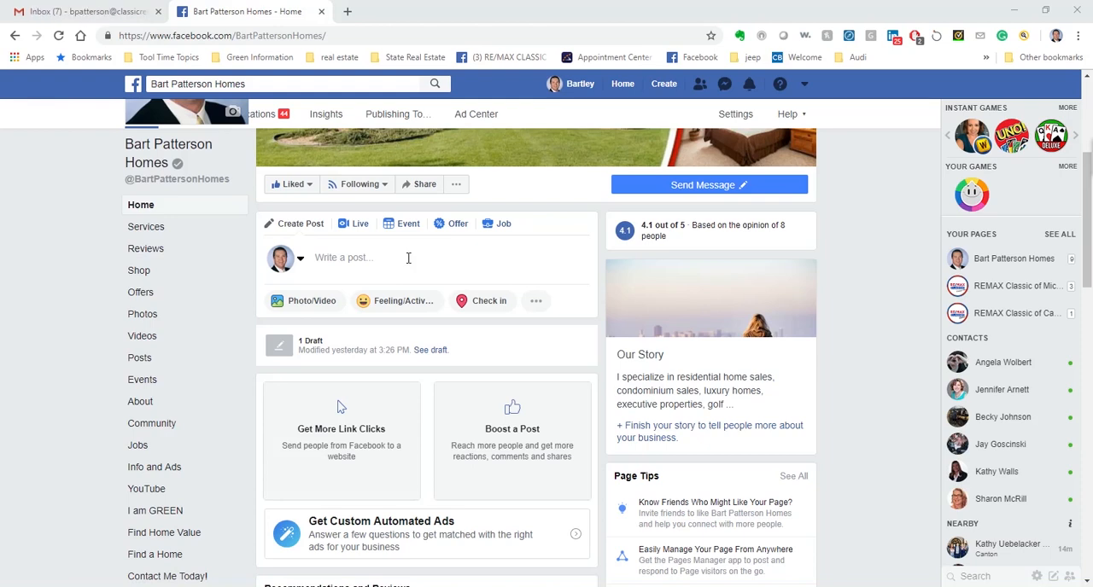
Scroll to the 'Canton real estate September update' live video post and play it
scroll(down, 3)
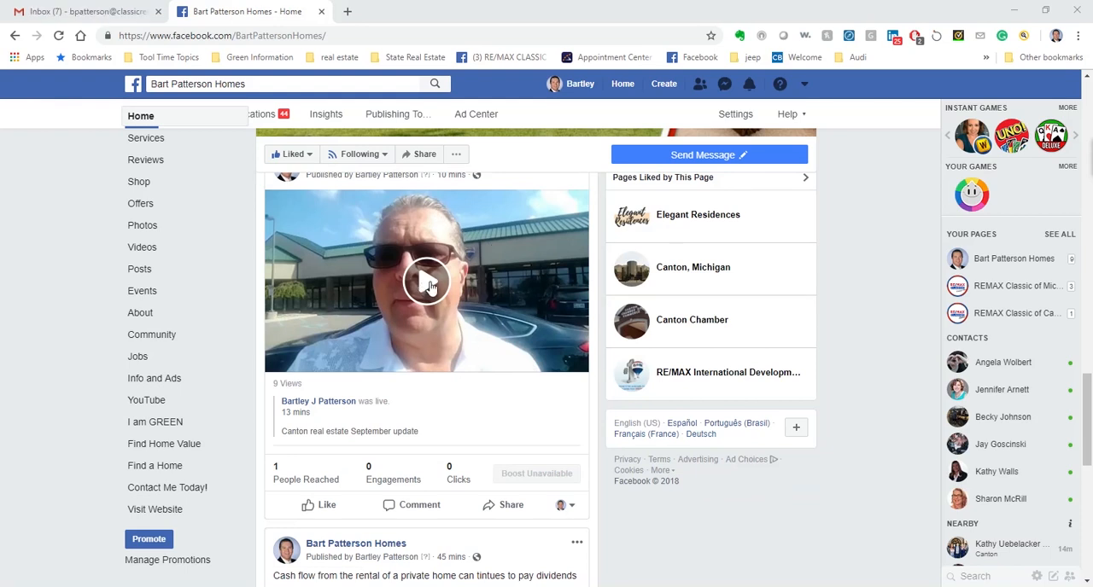
click(426, 282)
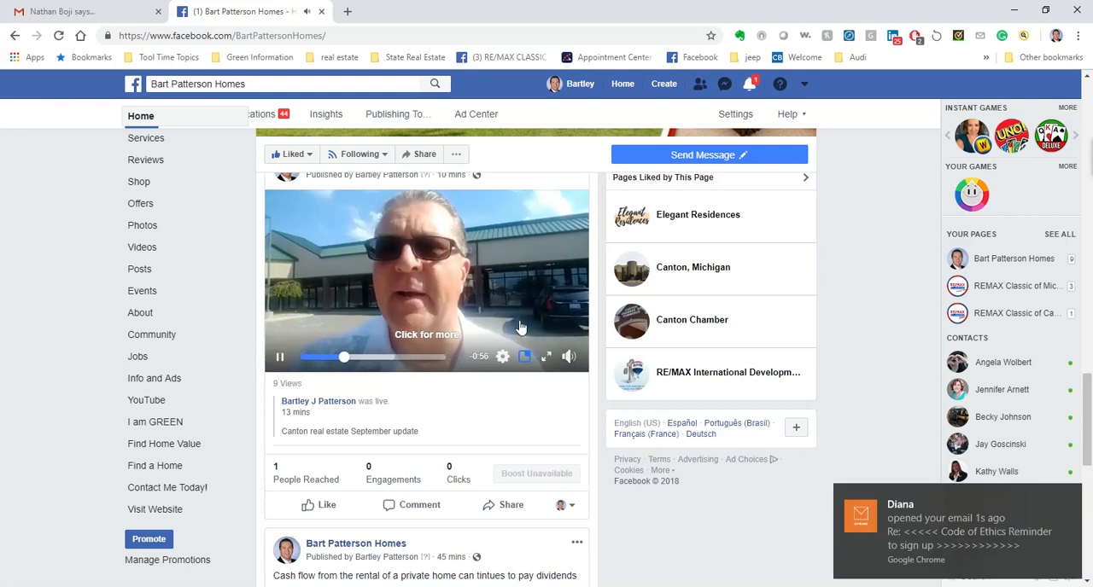
mouse_move(396, 312)
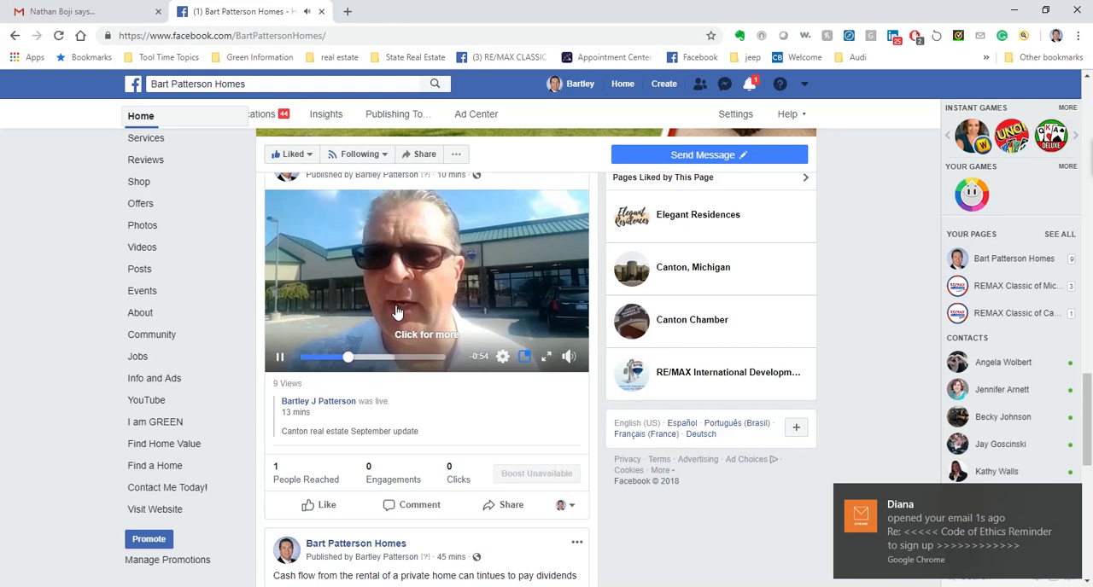